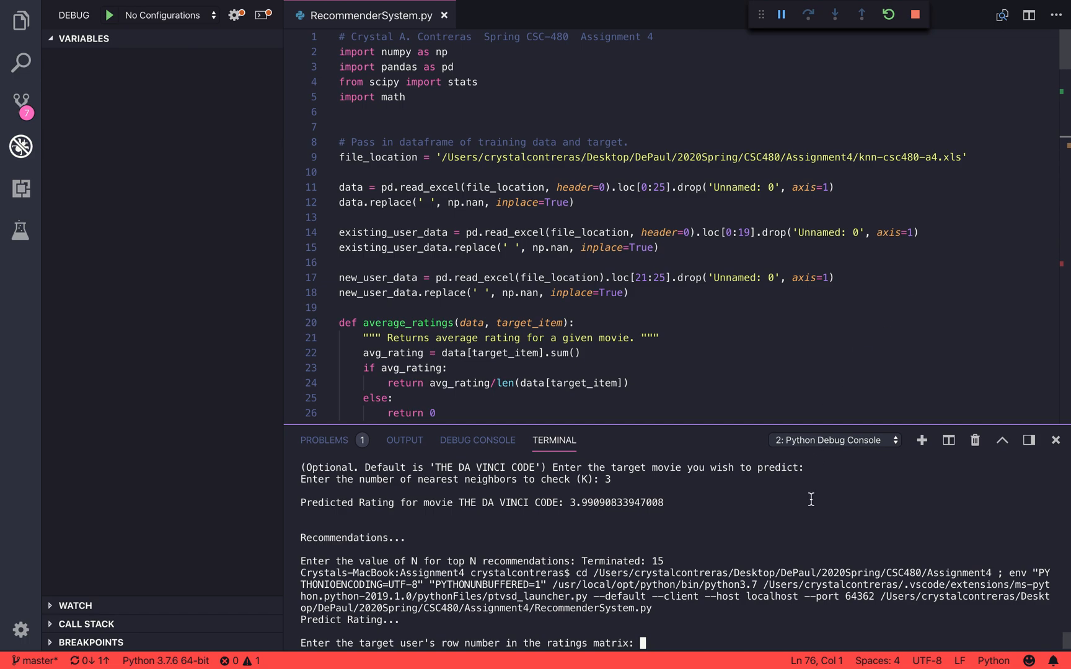
mouse_move(725, 632)
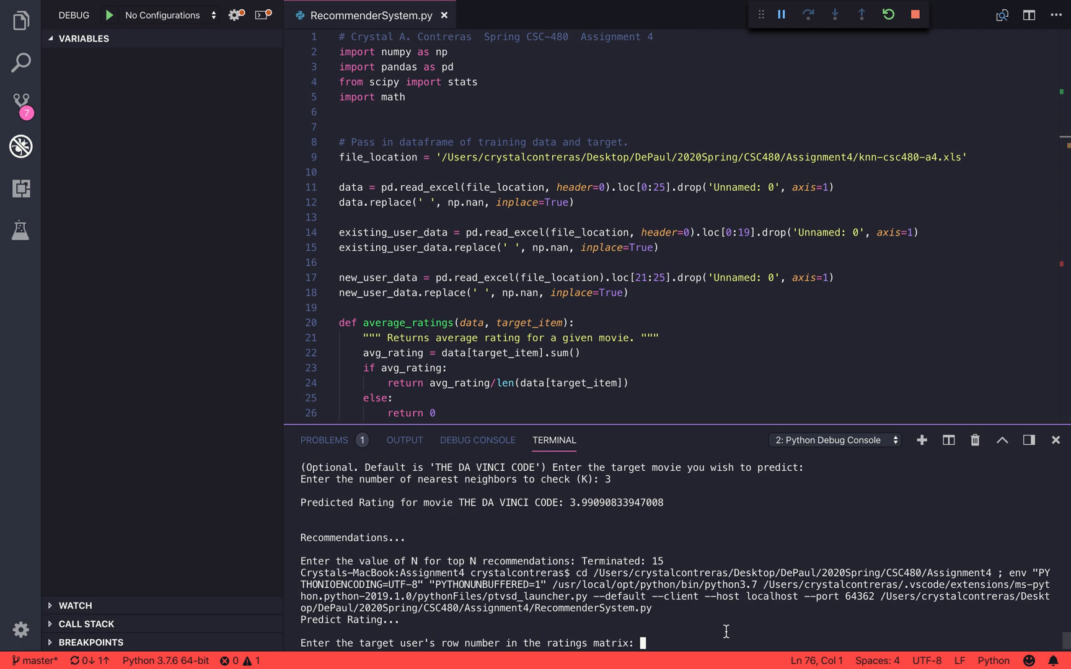
Enter target user row 2 (user U3) and K = 3 at the recommender's prompts.
type("2")
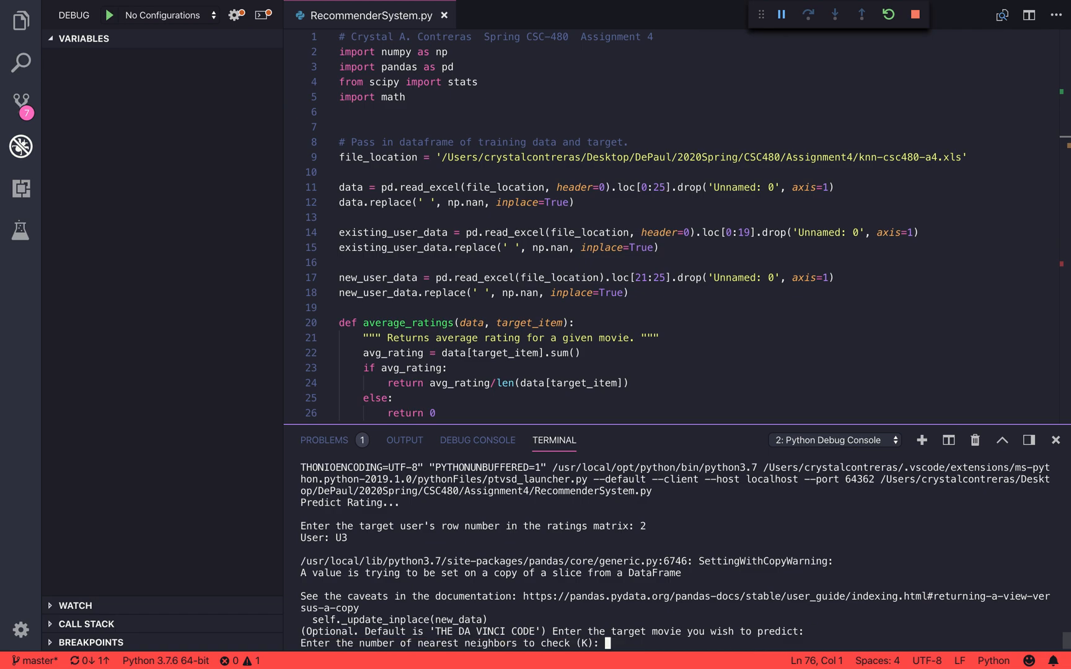
type("3")
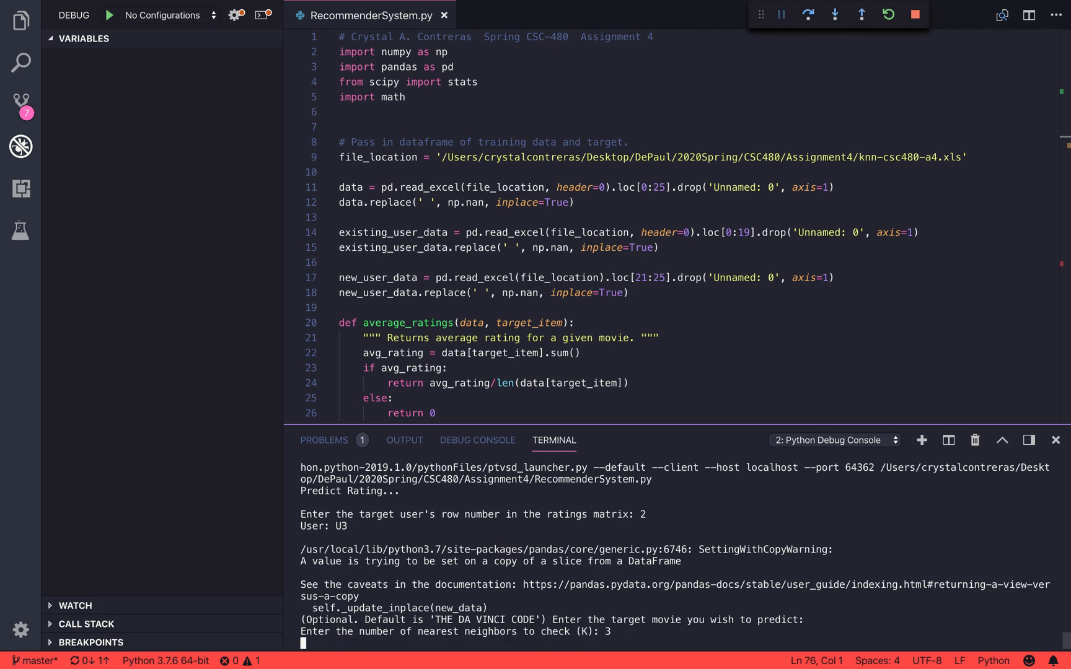
Continue to predict_ratings and step through assigning x, y and the empty co-rated lists.
left_click(780, 15)
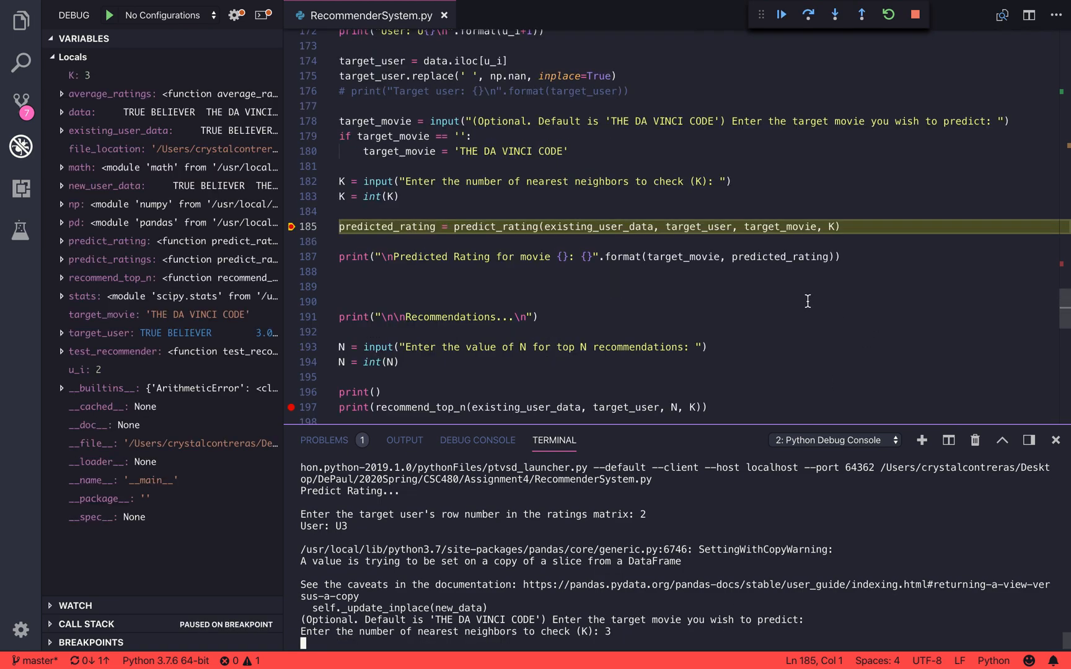
mouse_move(782, 15)
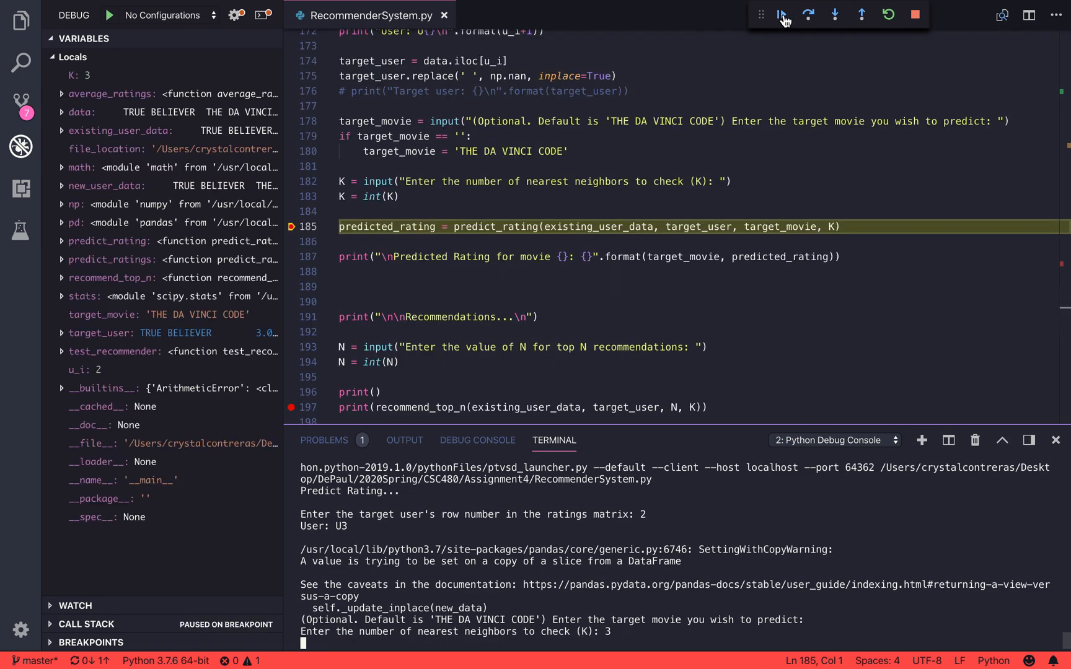
left_click(835, 13)
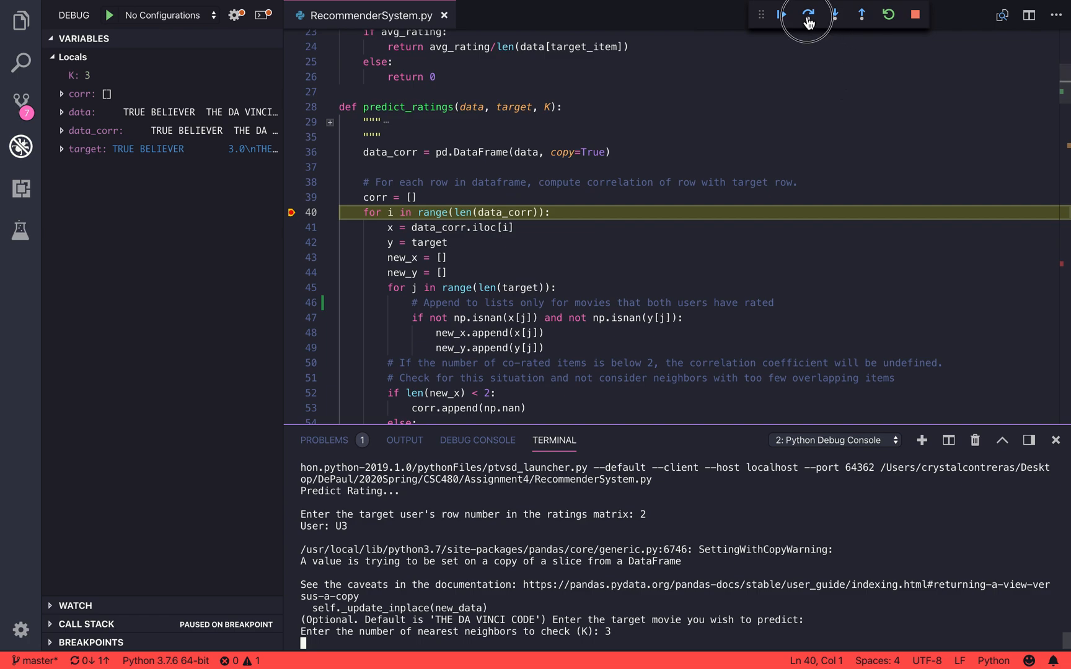
left_click(807, 13)
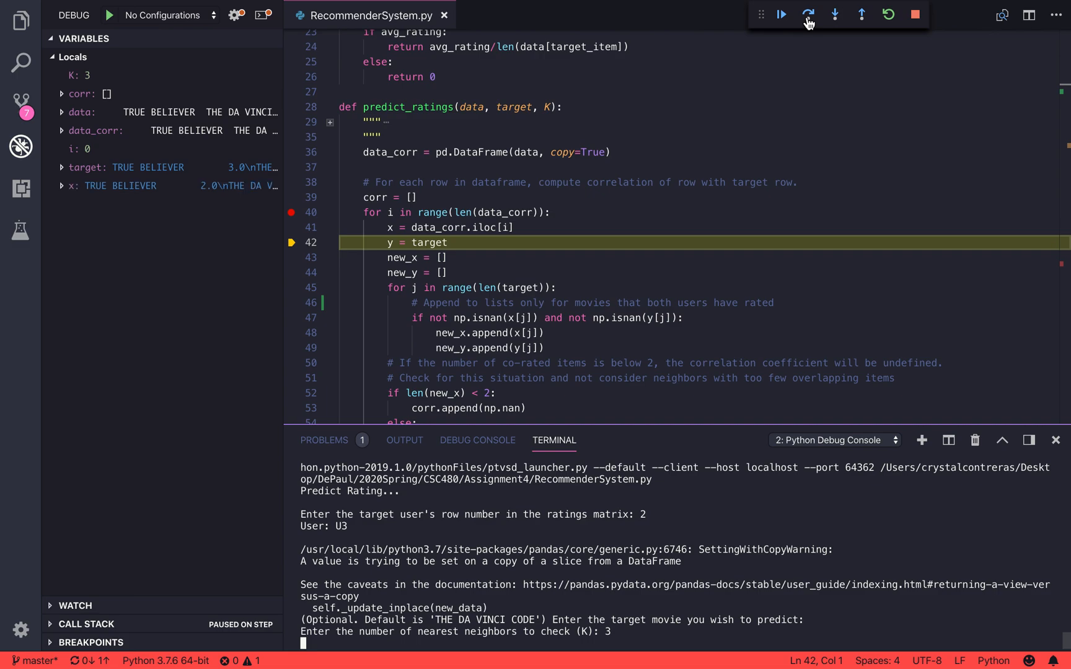
left_click(810, 14)
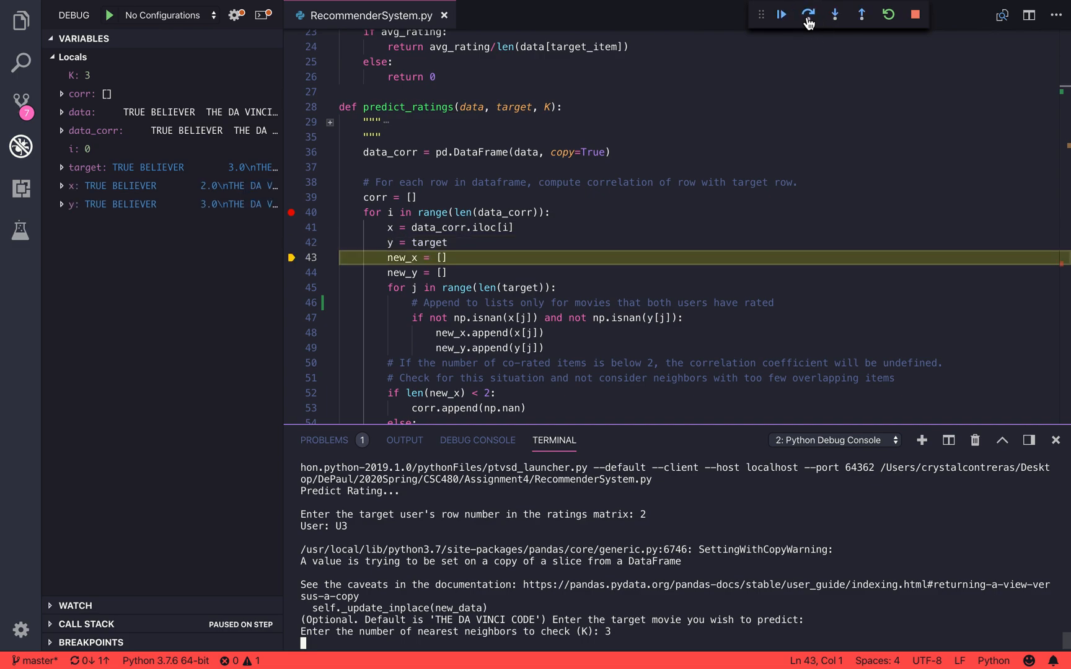
left_click(807, 14)
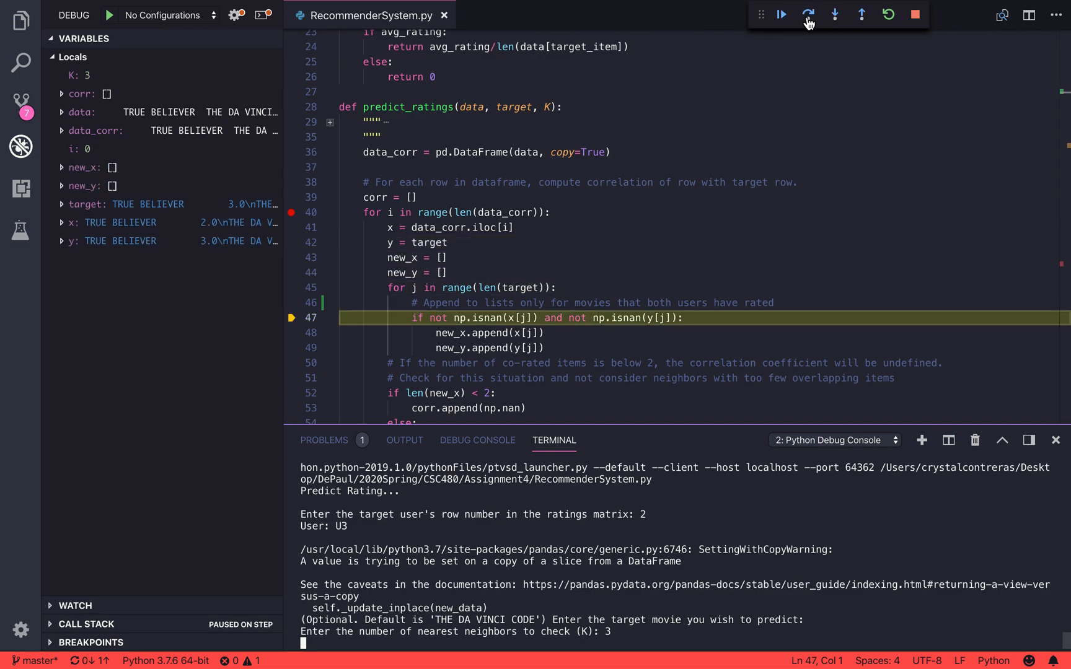
left_click(806, 13)
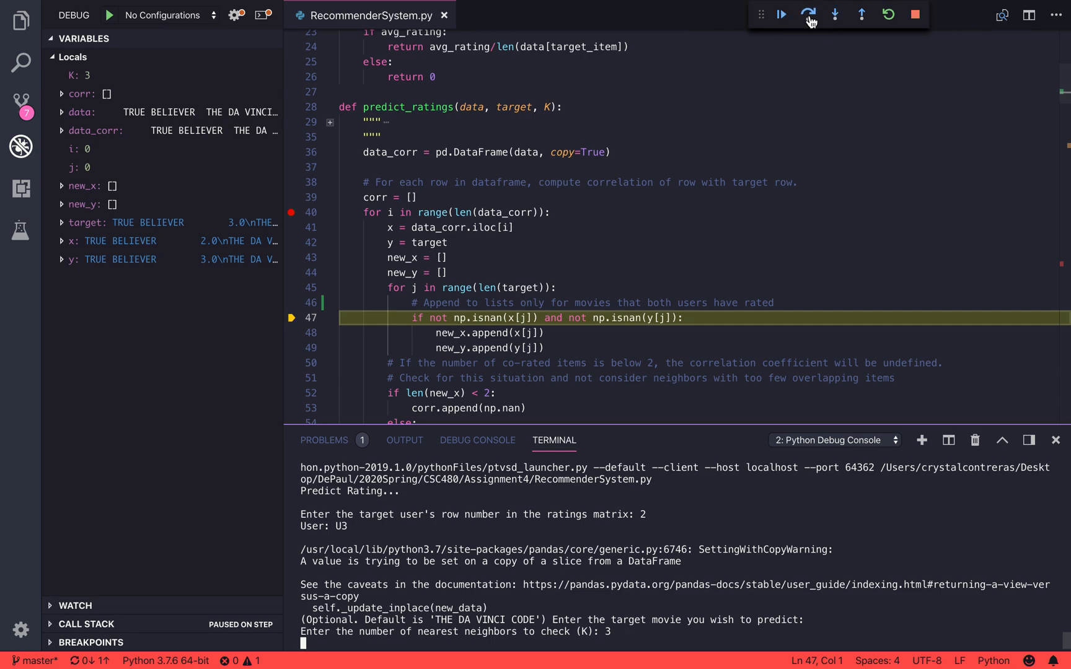
Step through the first movies, appending two co-rated rating pairs to new_x and new_y.
left_click(808, 13)
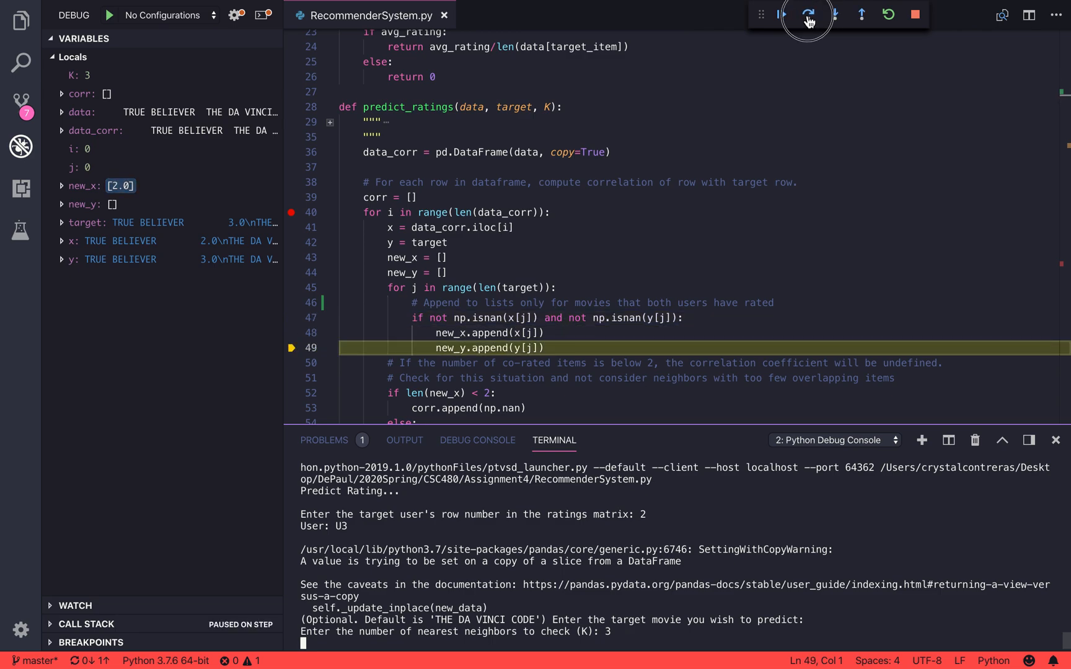
left_click(808, 13)
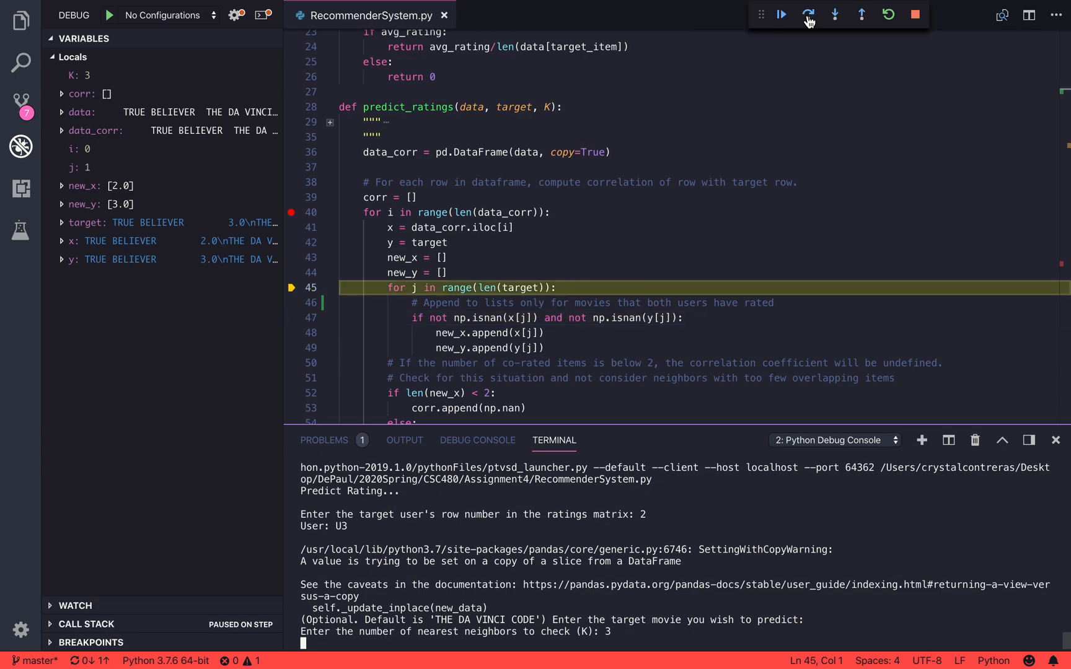
left_click(807, 14)
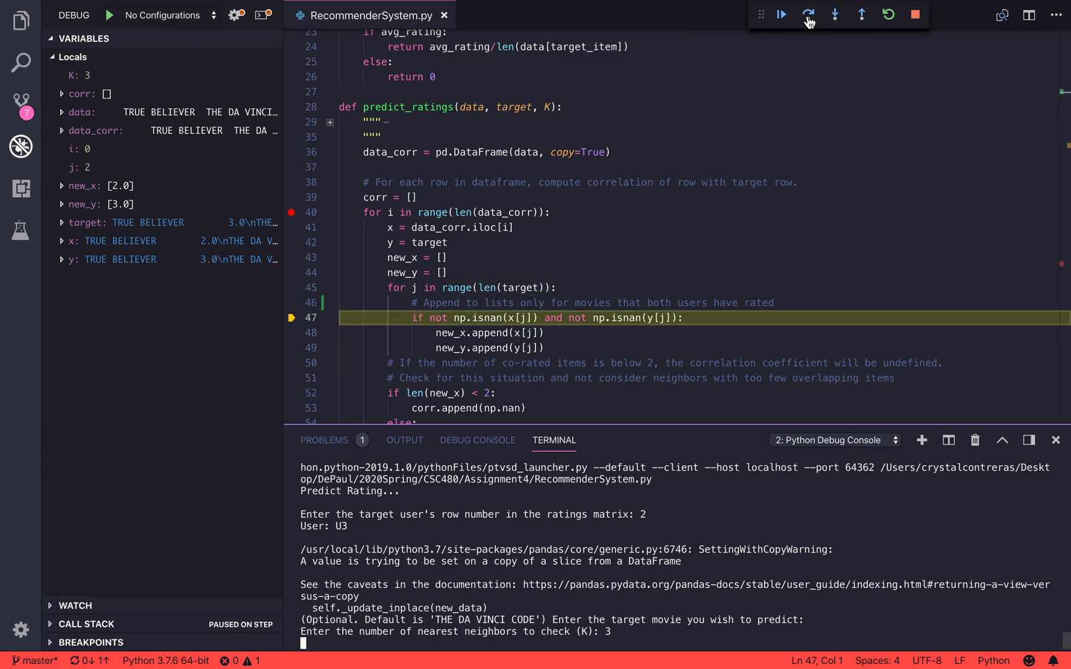
left_click(809, 14)
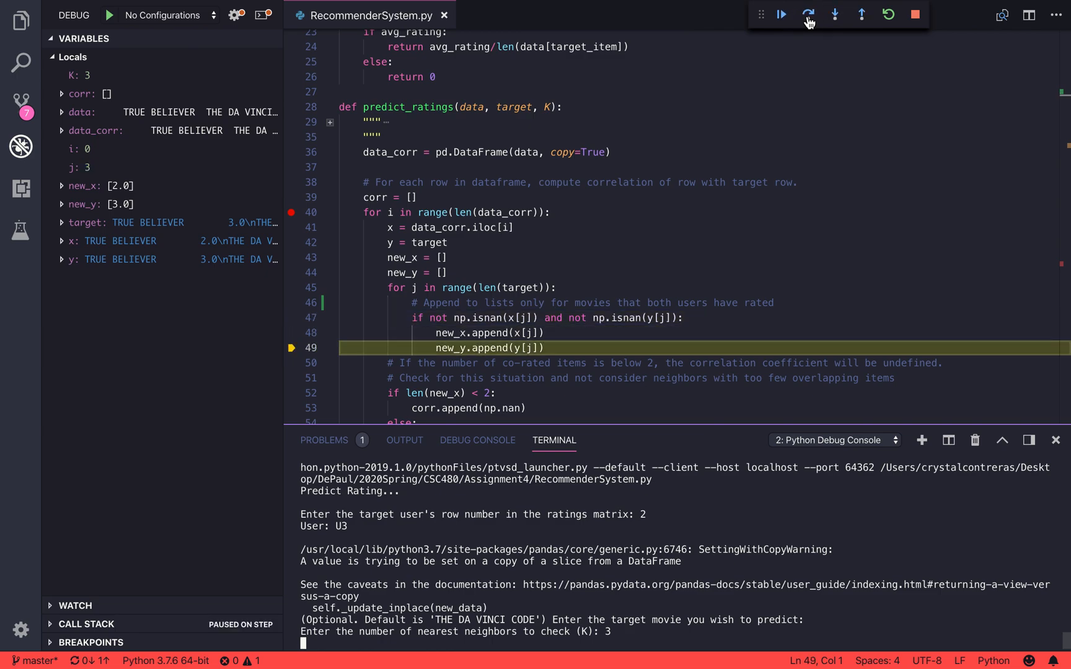
left_click(807, 15)
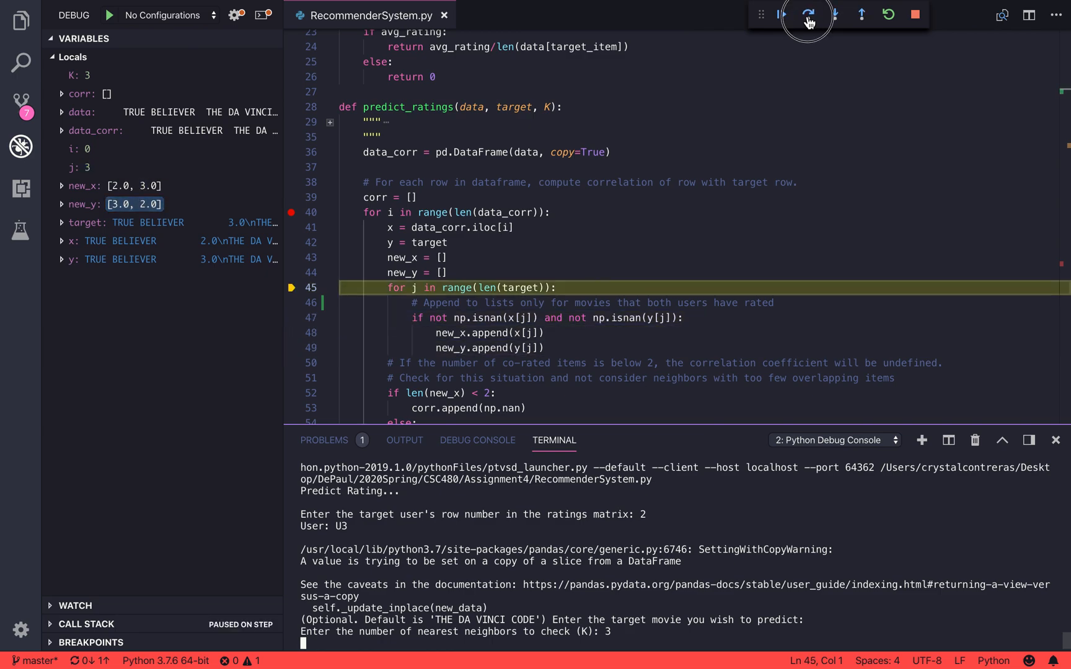
left_click(808, 13)
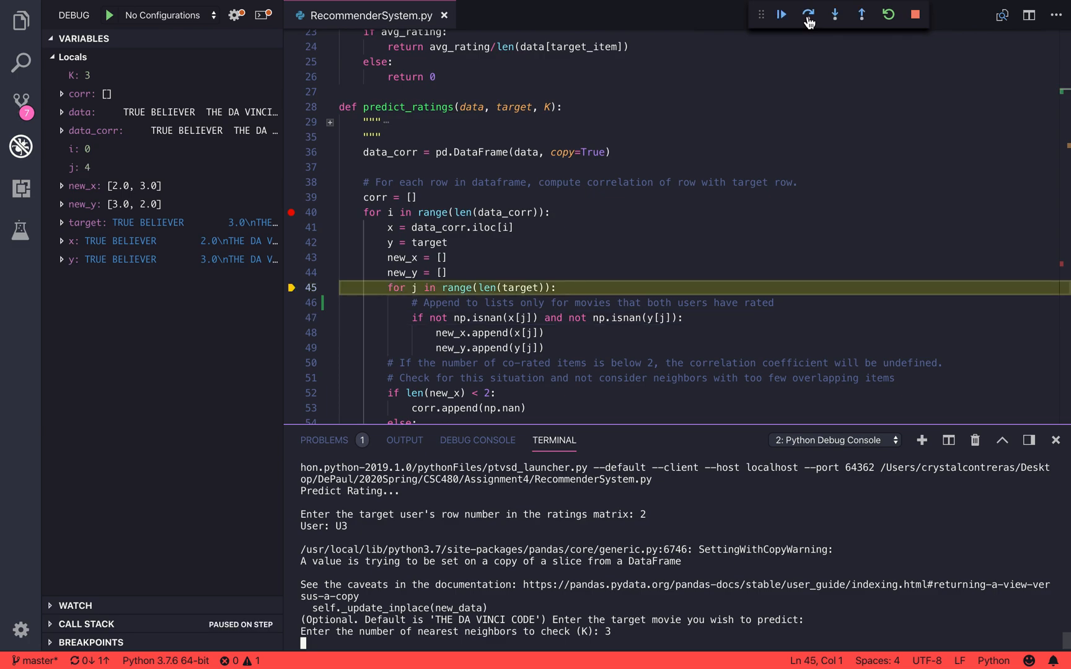
Skip the unrated movie, add the third pair, and get corr -0.9819805060619655.
left_click(807, 13)
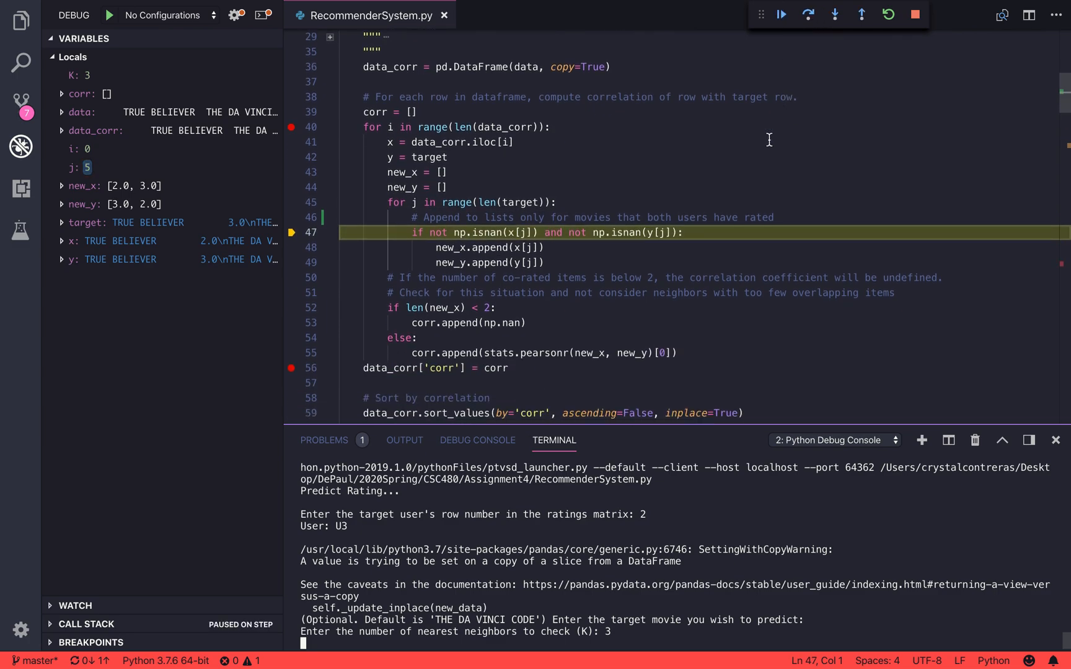
mouse_move(555, 353)
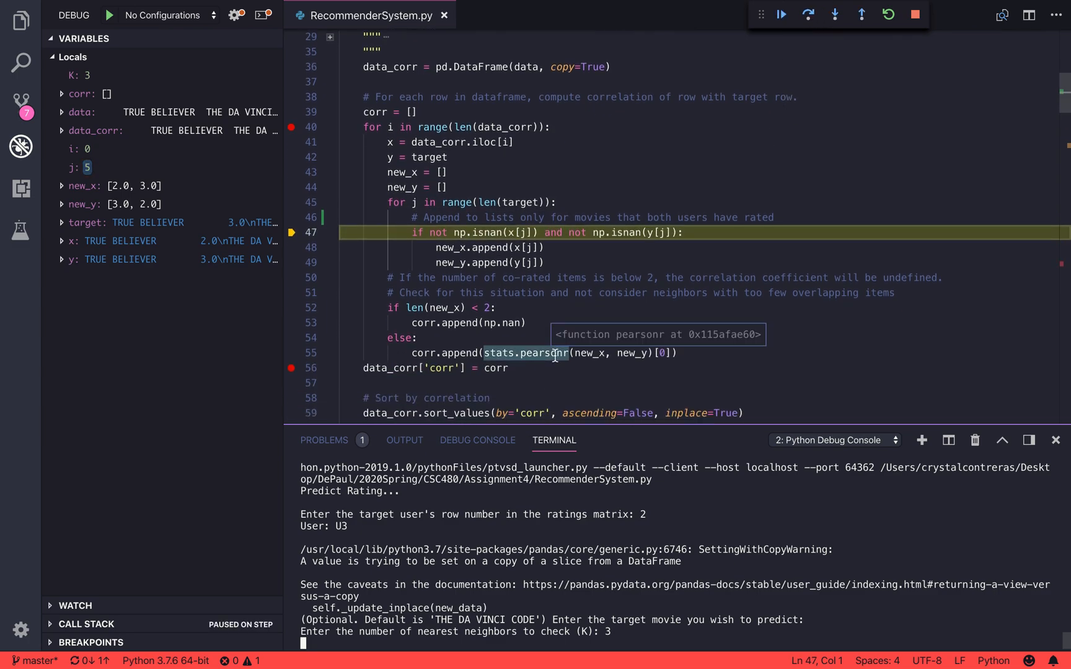
left_click(807, 14)
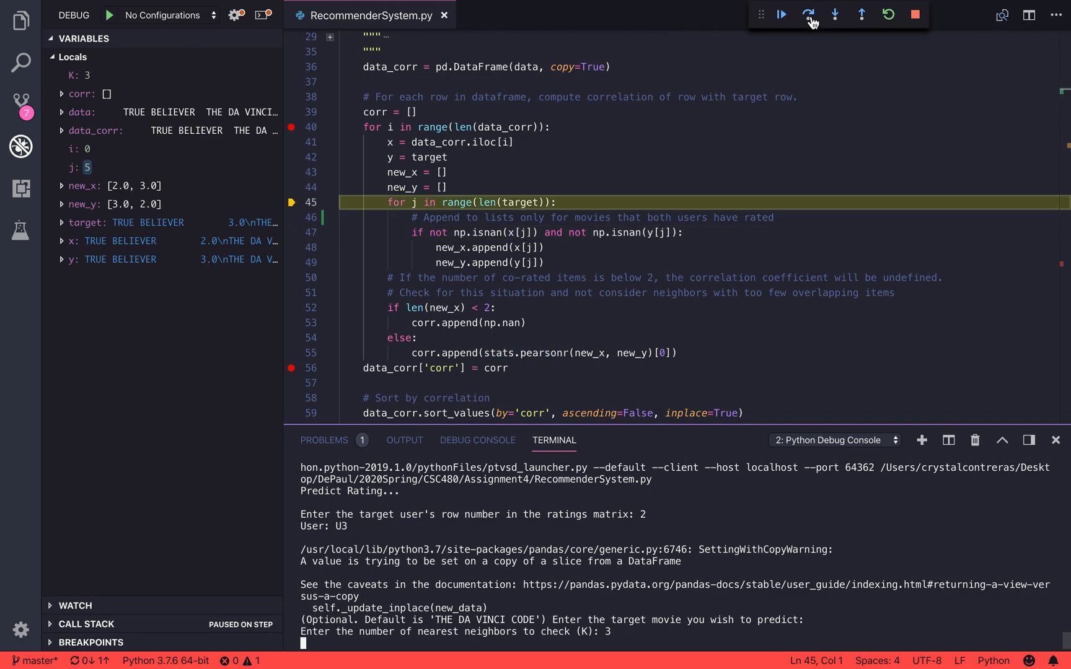
left_click(811, 14)
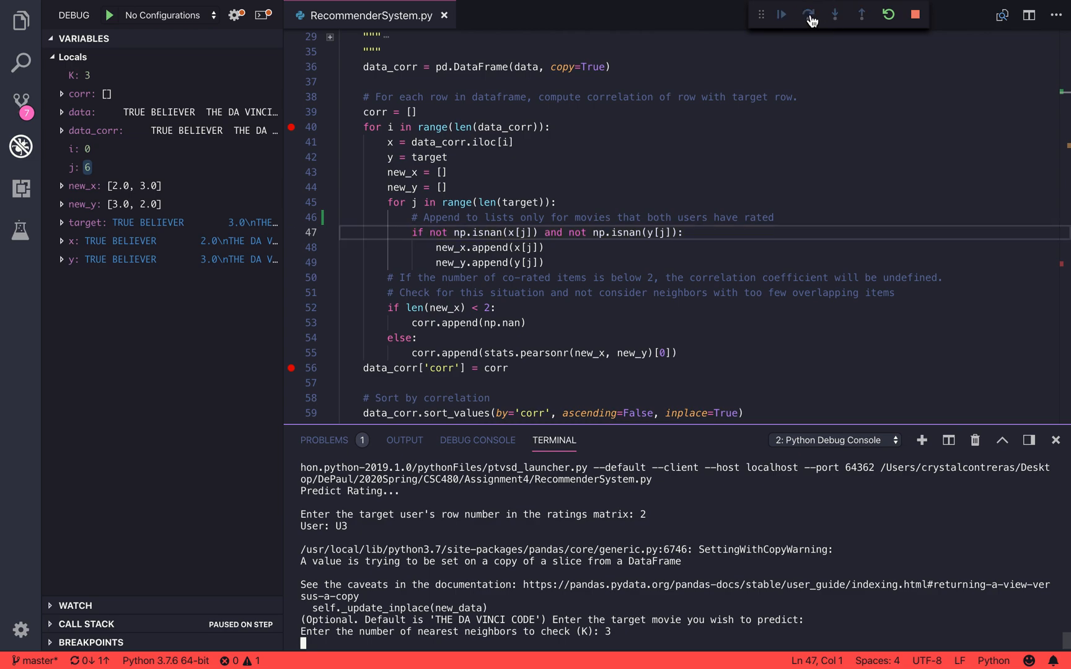
left_click(808, 13)
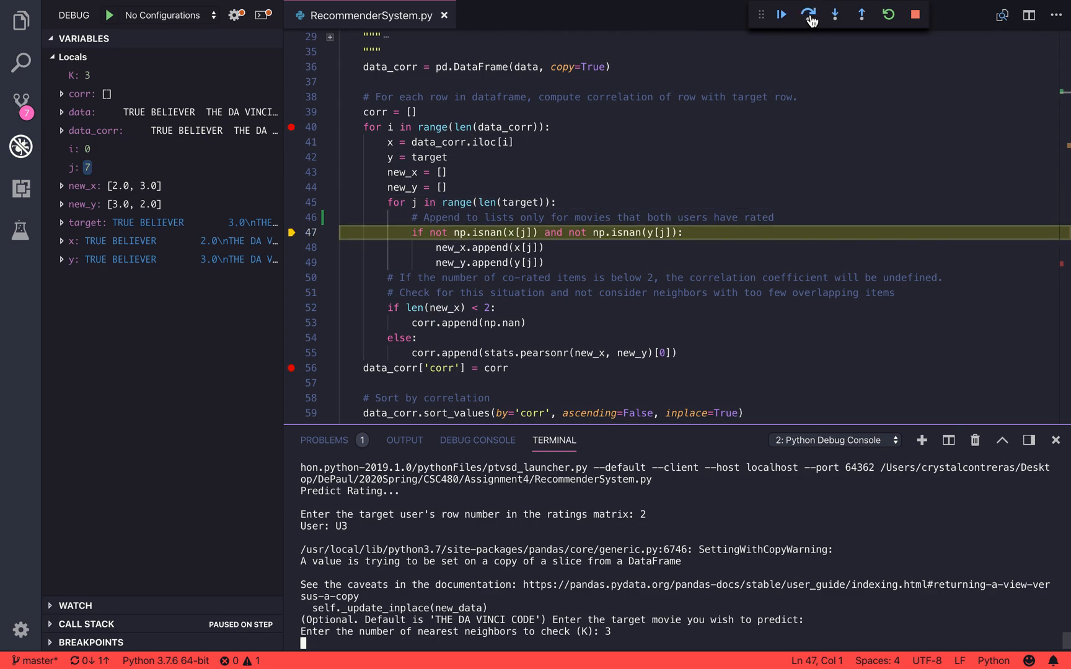
left_click(809, 13)
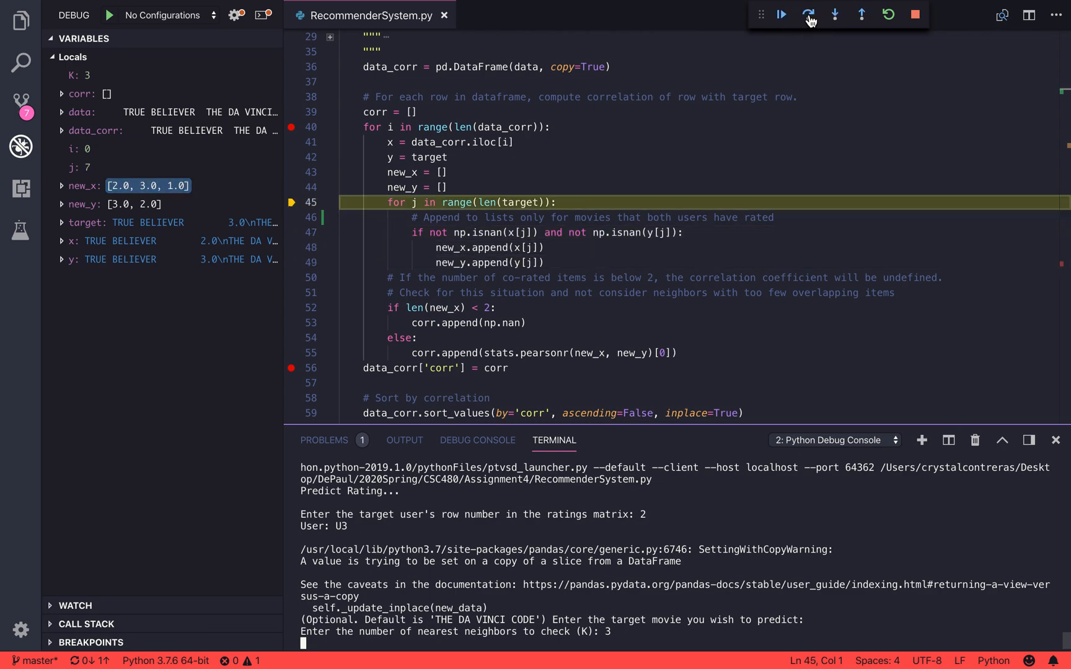
left_click(807, 14)
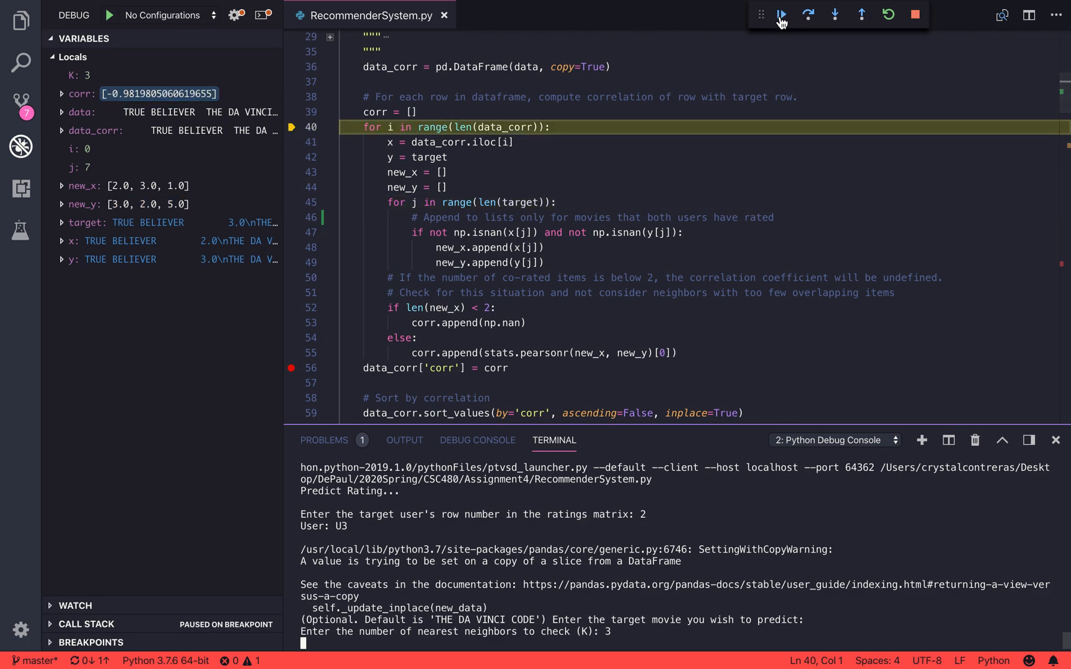
Finish correlations for all 20 rows and stop at the line 62 K-reduction check.
left_click(782, 14)
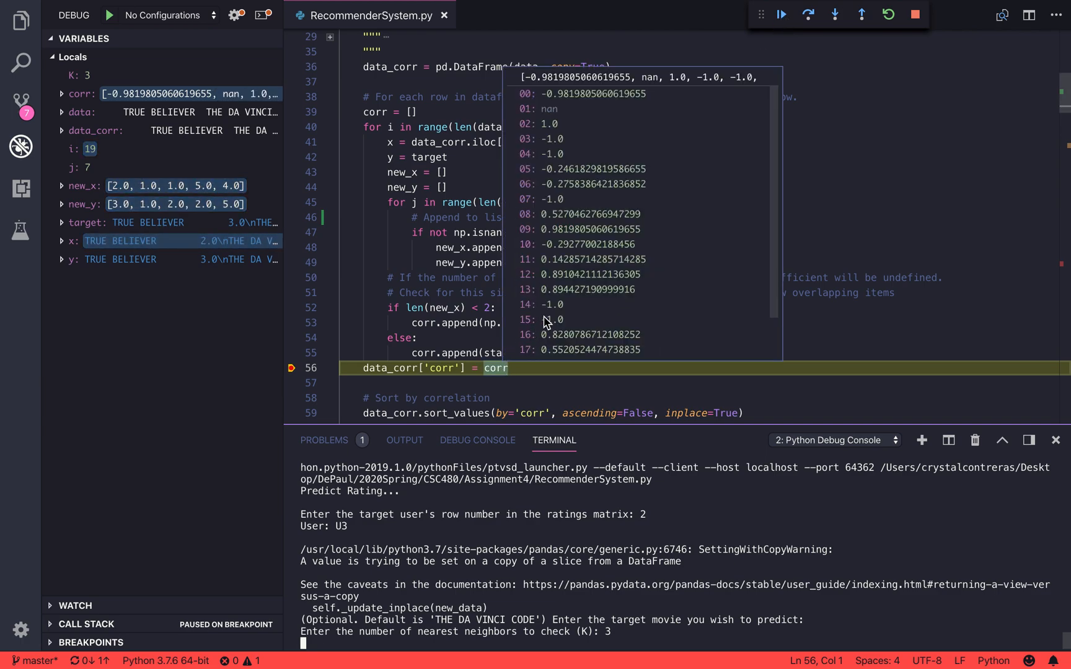
scroll("down", 3)
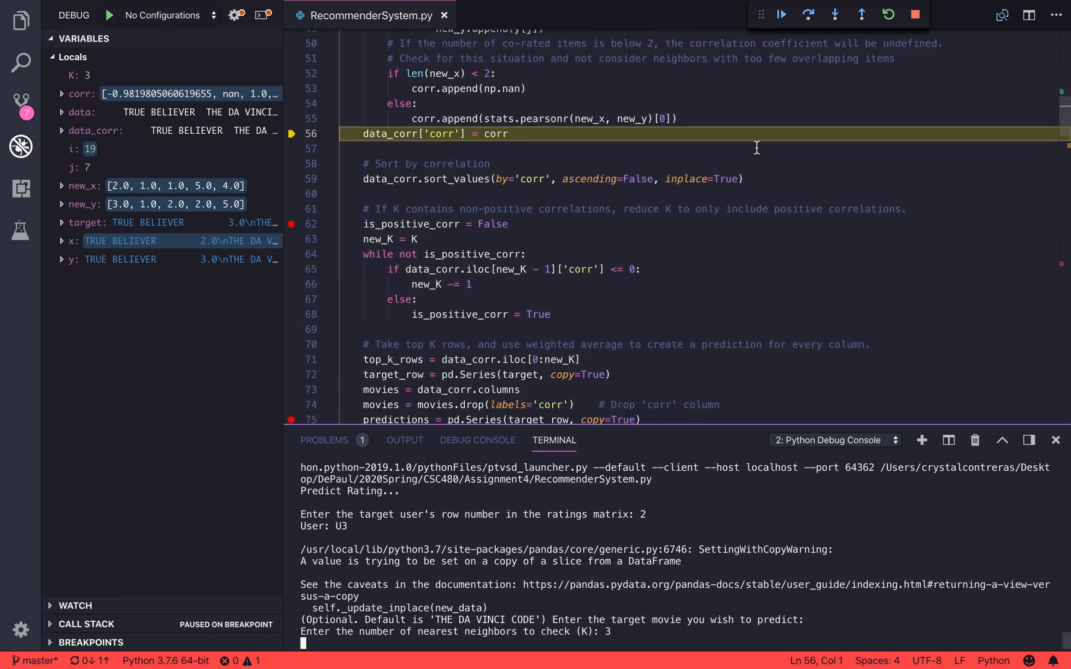
scroll("down", 3)
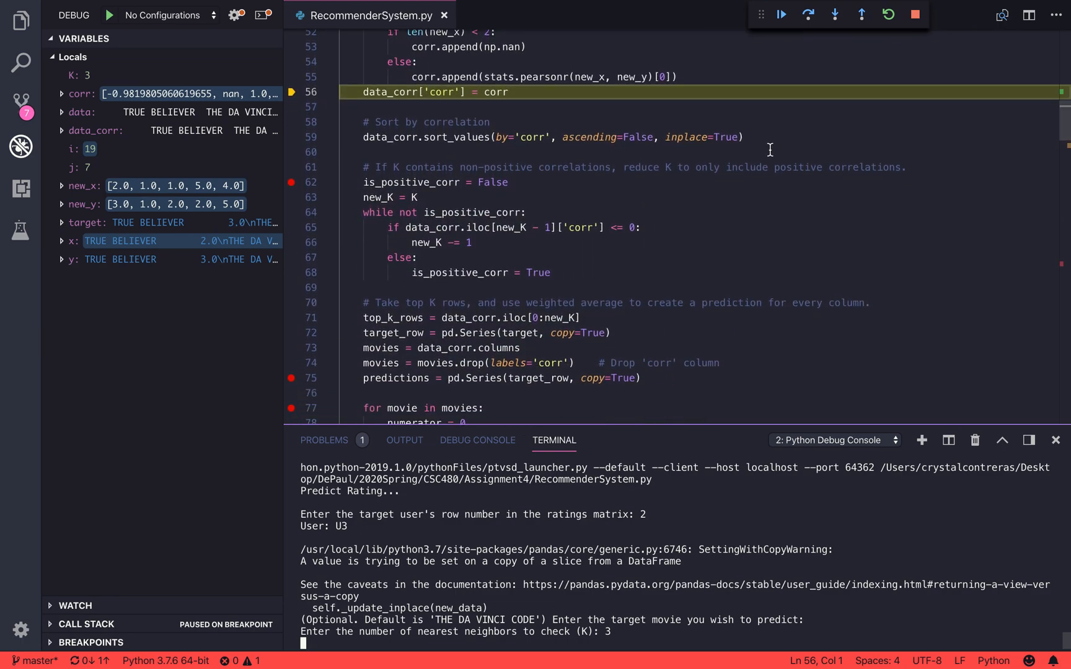
mouse_move(769, 145)
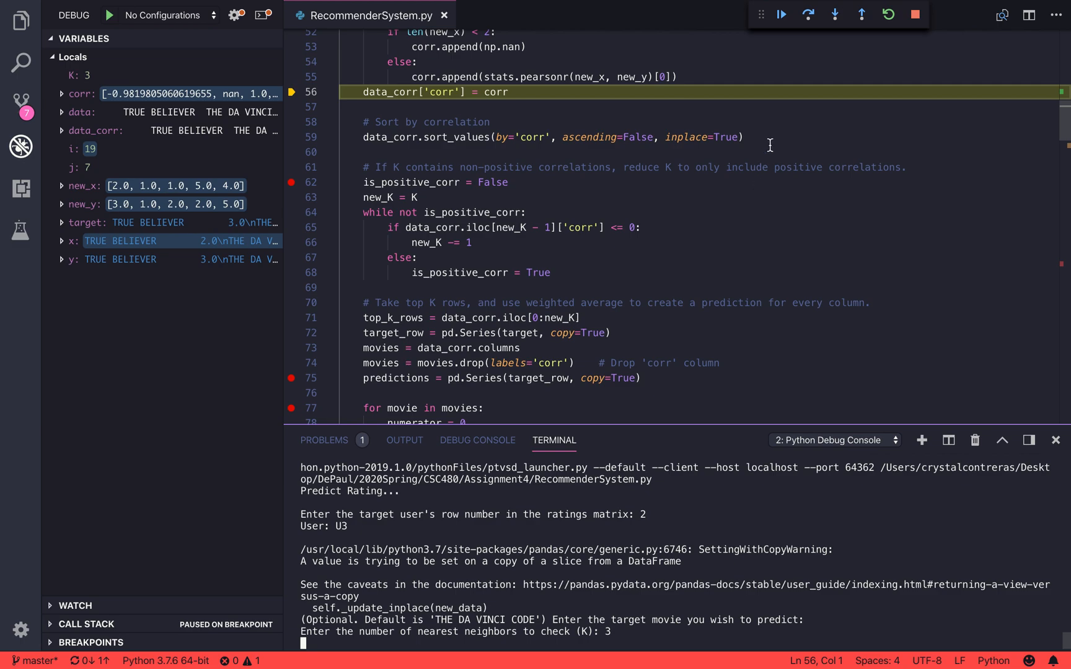
left_click(808, 13)
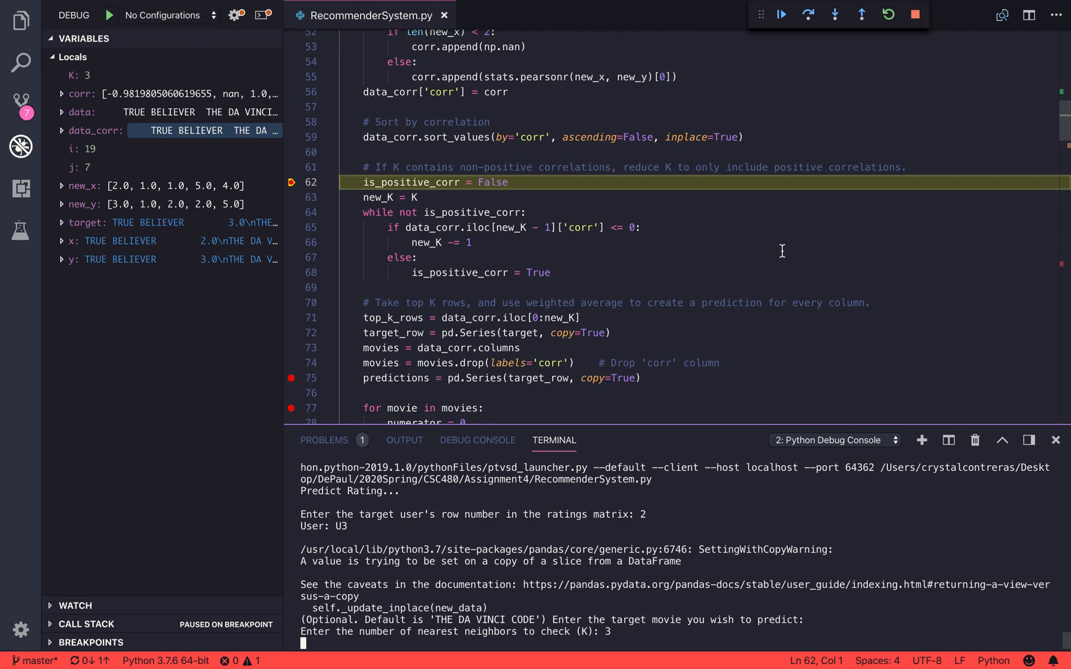
Resume past new_K = 3 and the predictions setup to line 77's 'for movie in movies' loop.
left_click(780, 14)
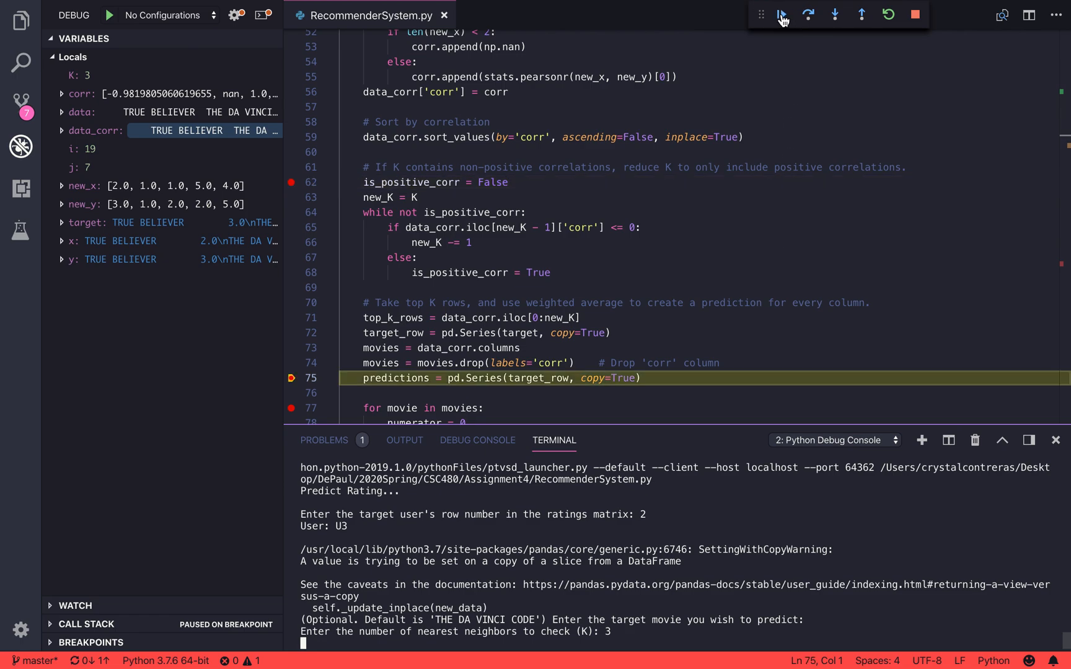
left_click(781, 14)
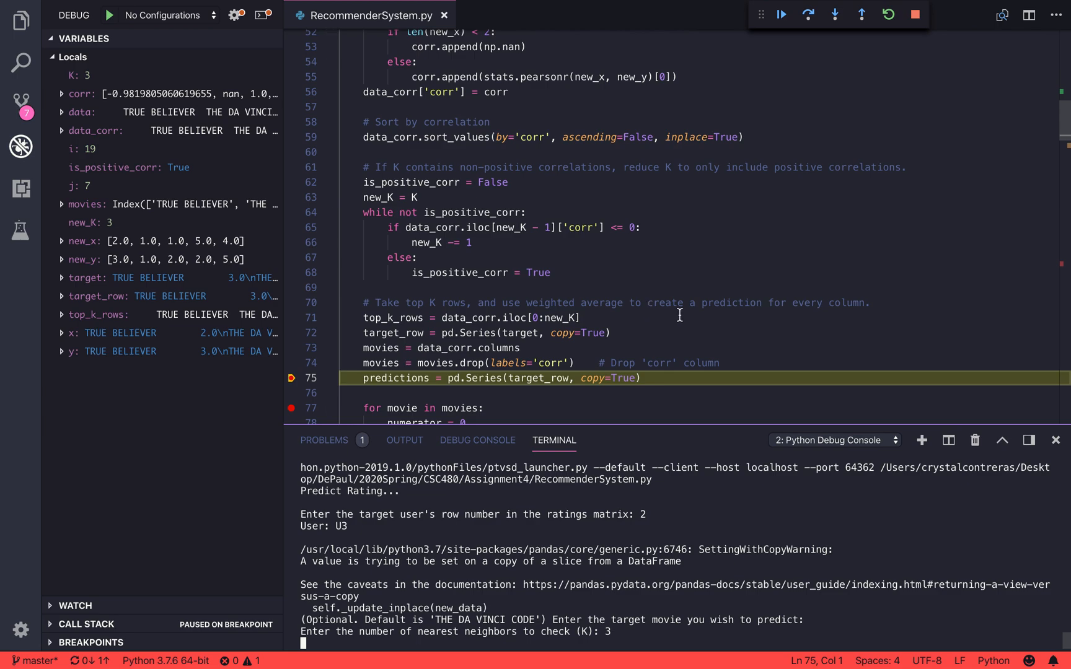
scroll("down", 3)
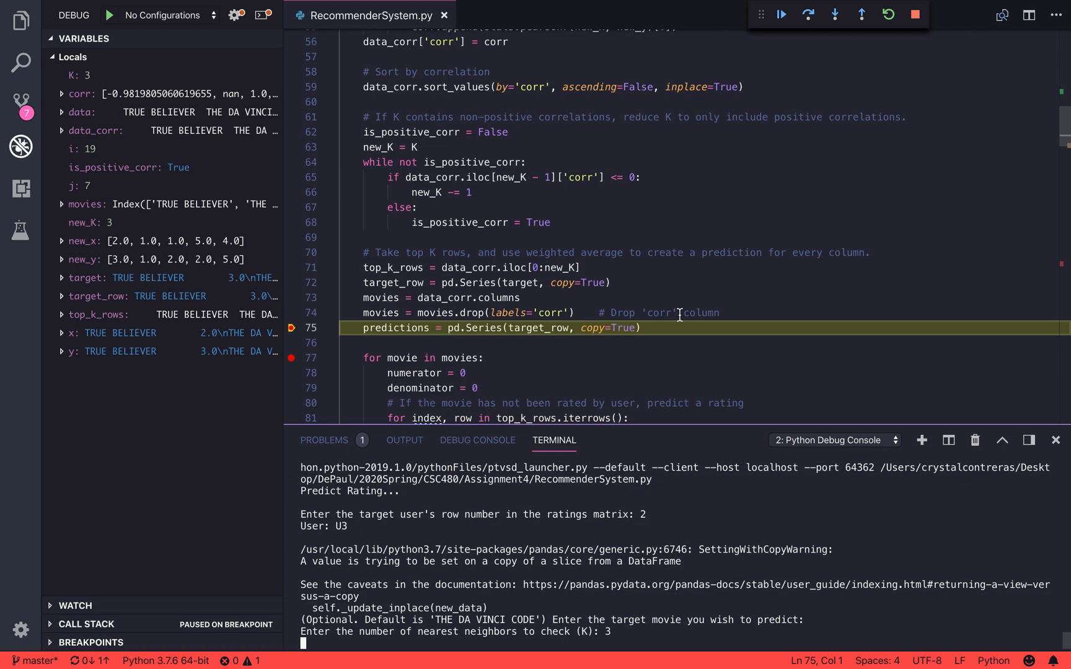
mouse_move(725, 179)
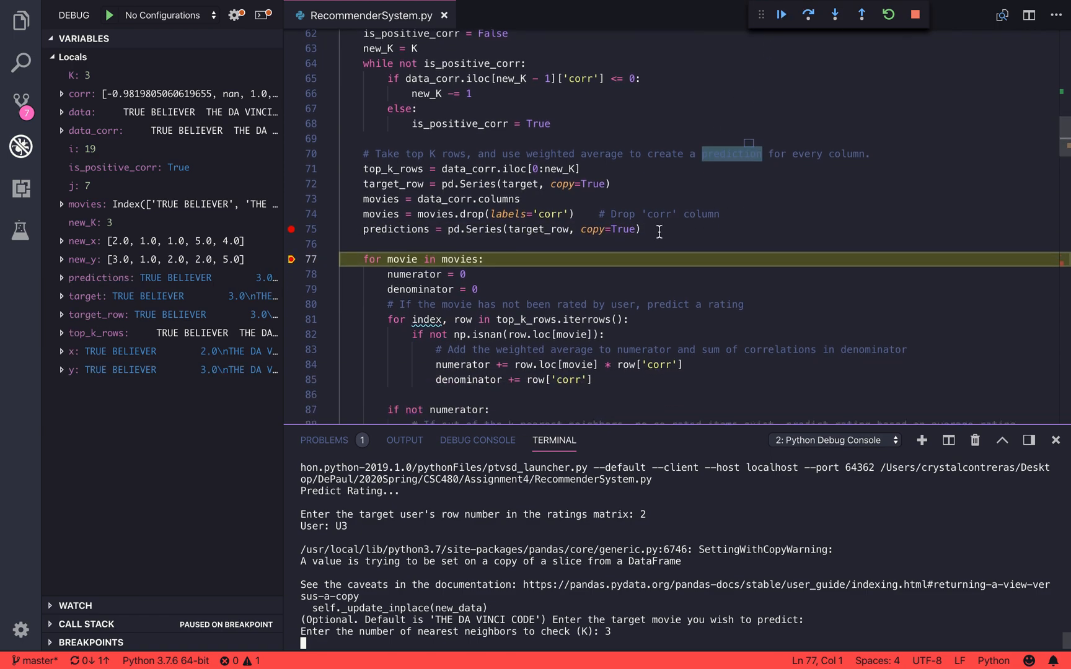
left_click(686, 233)
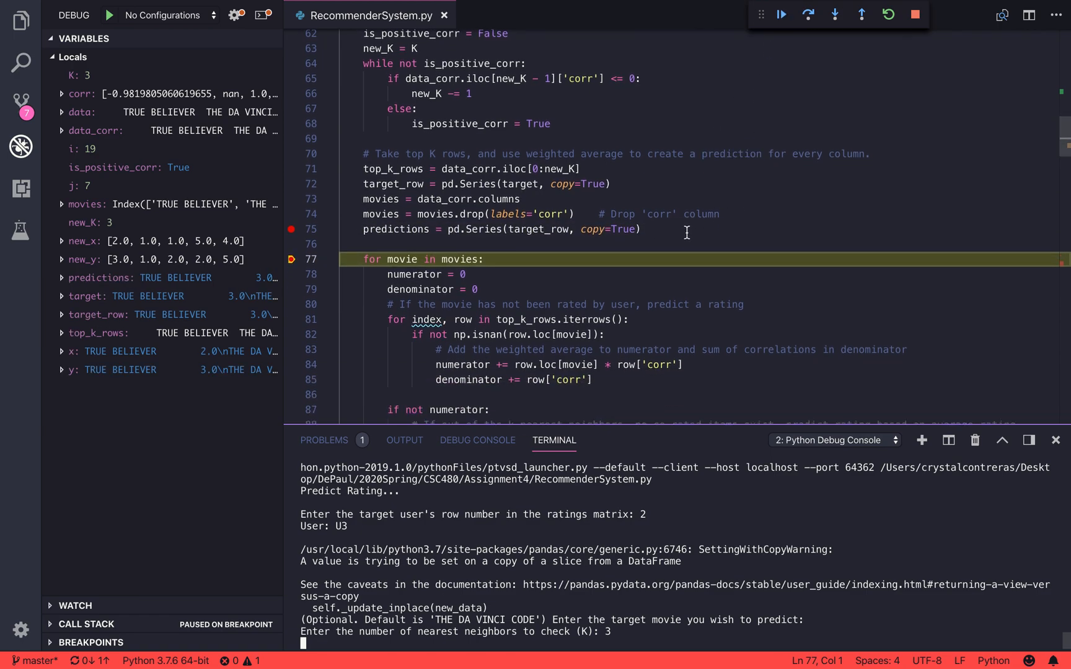
mouse_move(538, 229)
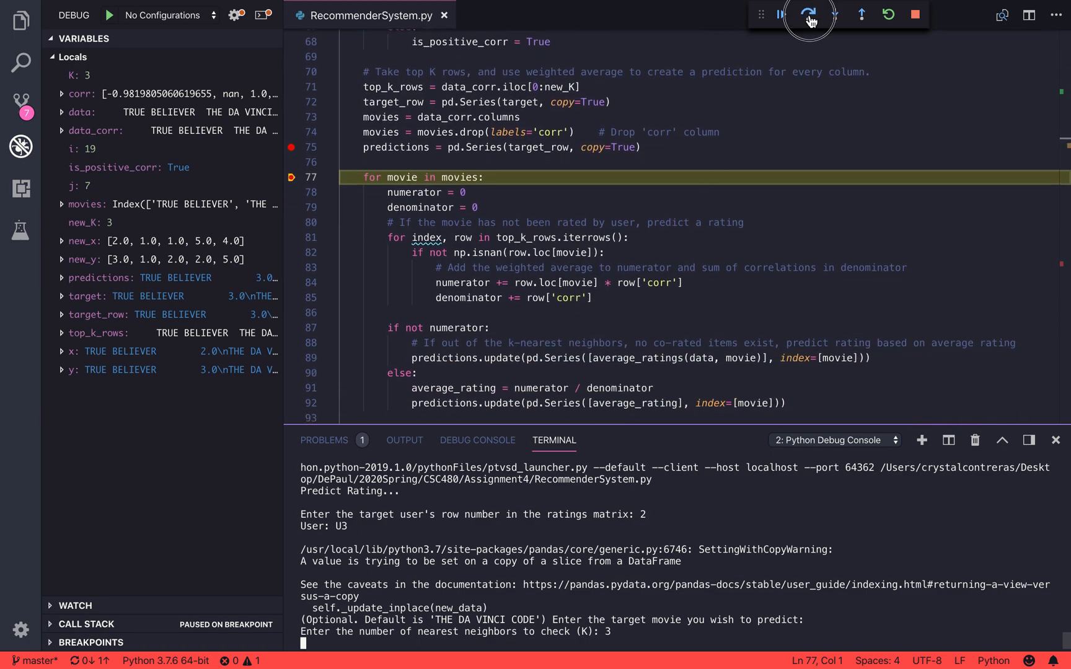
Enter the first movie's prediction, resetting the numerator and checking the first neighbour.
left_click(808, 14)
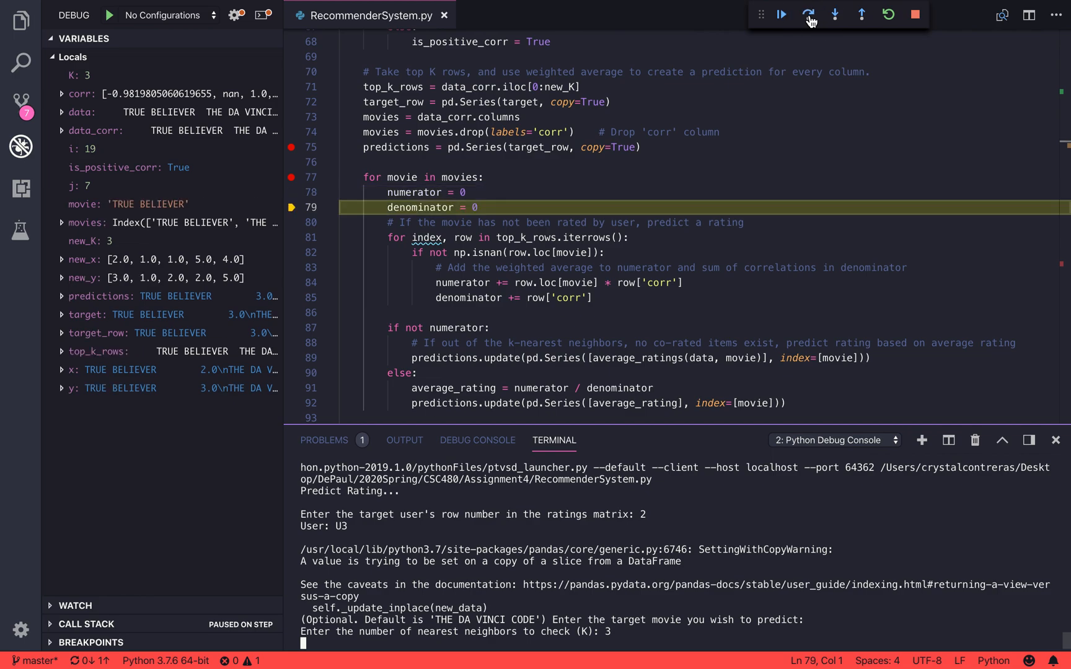
left_click(808, 14)
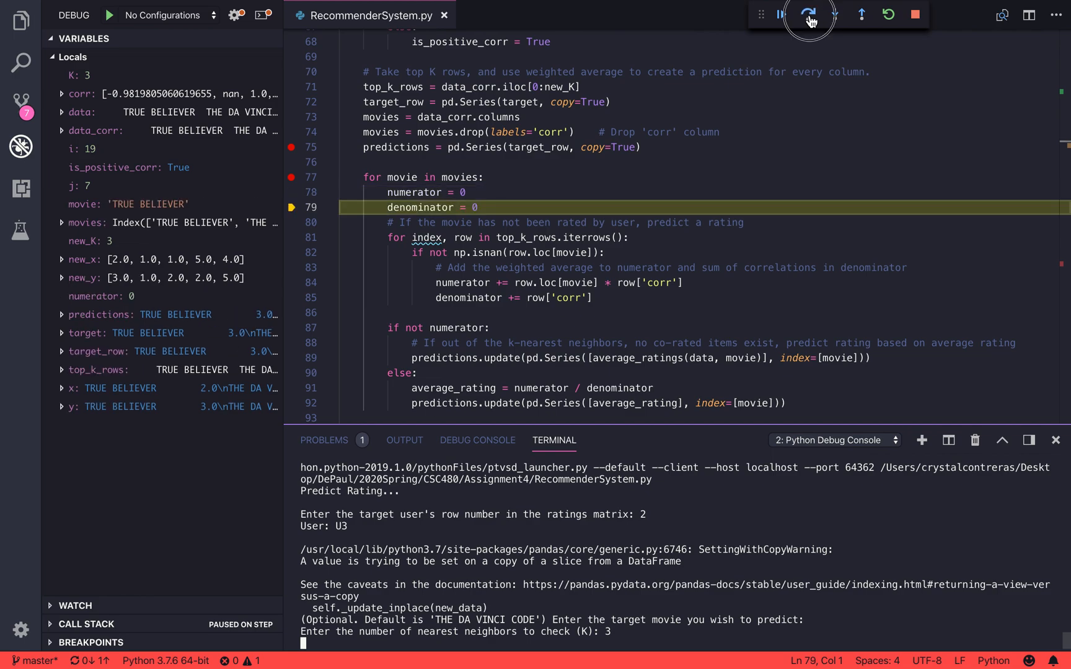
left_click(808, 14)
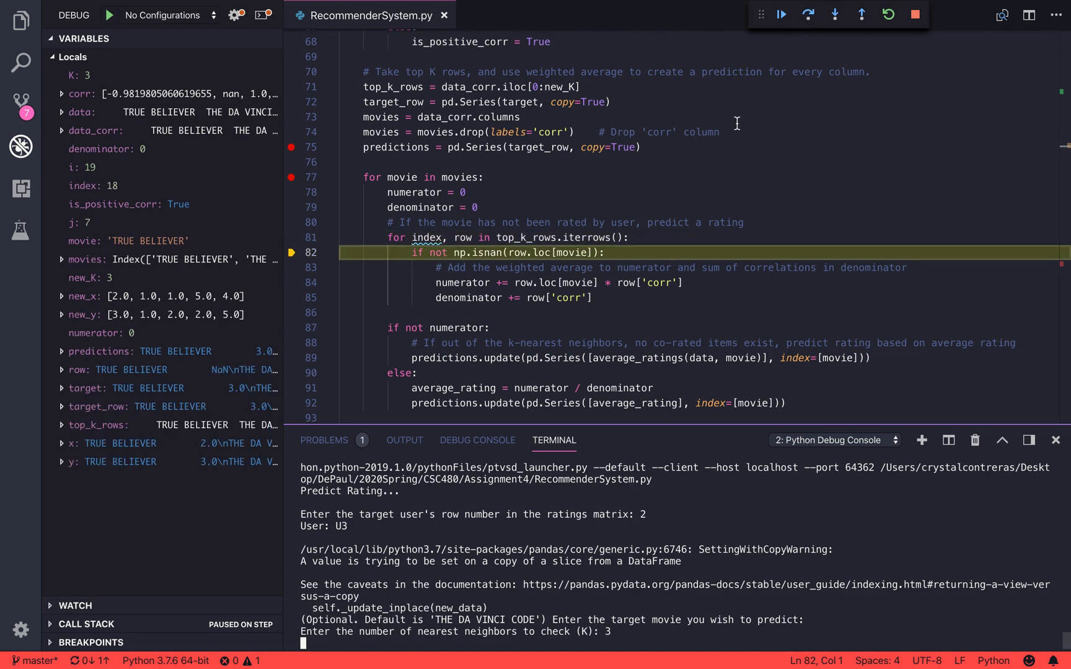
double_click(779, 267)
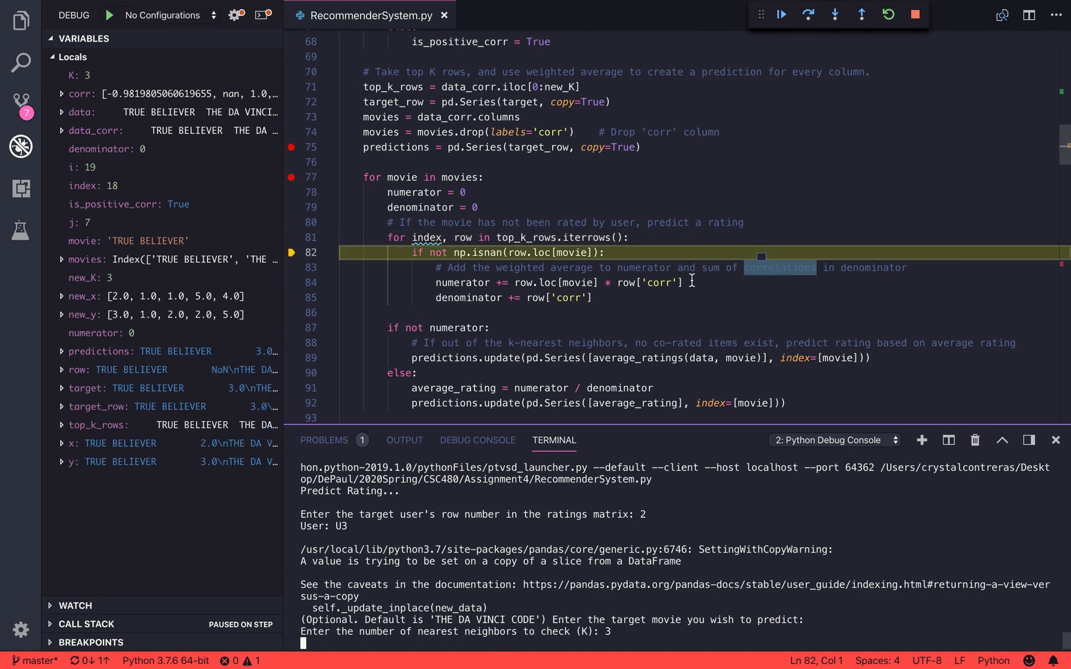
left_click(725, 307)
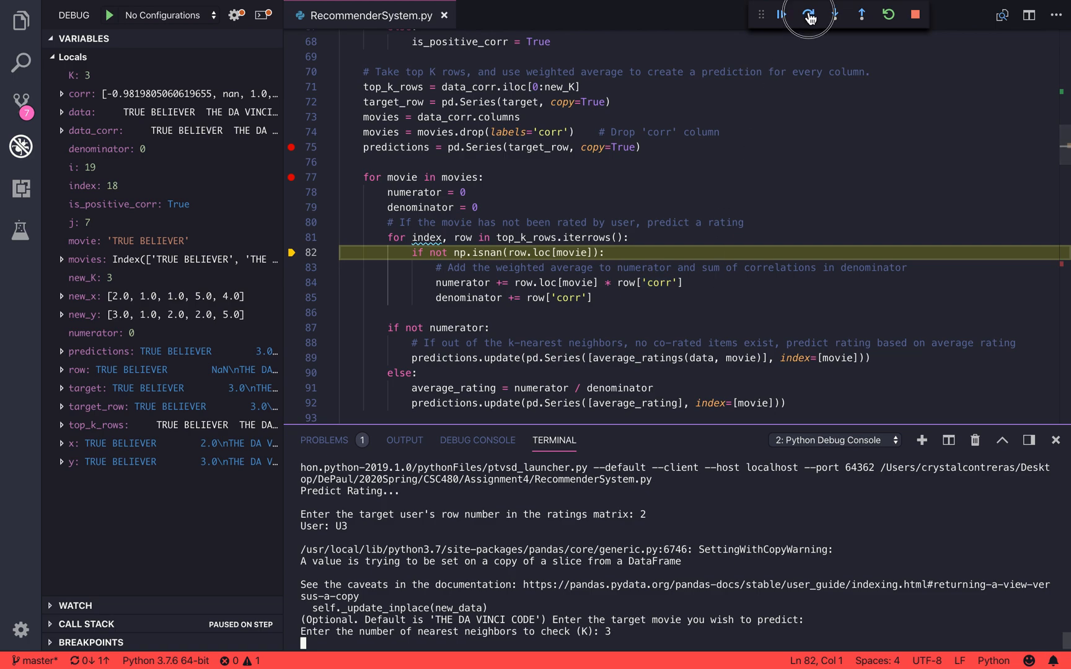
Step through the neighbours, adding weighted ratings and correlations to numerator and denominator.
left_click(808, 14)
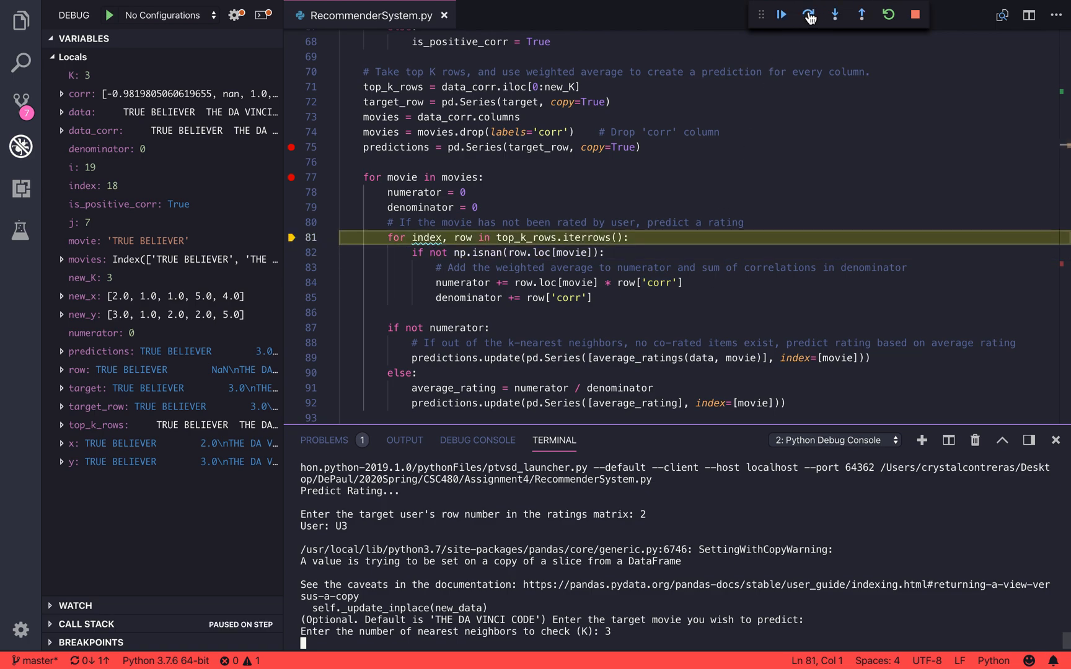
left_click(808, 13)
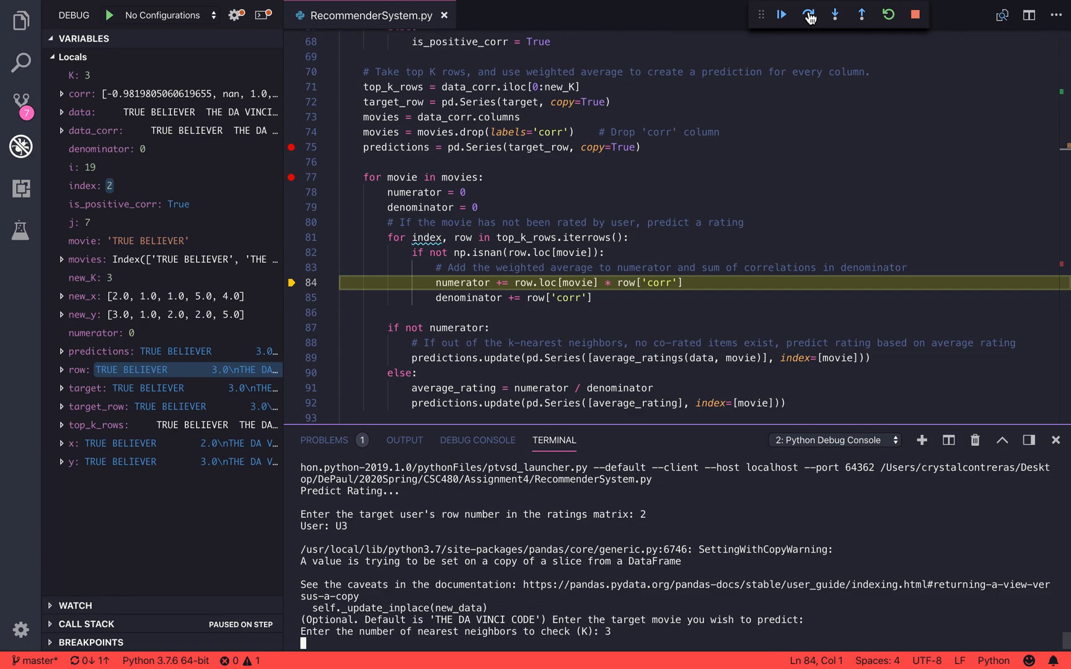
left_click(807, 15)
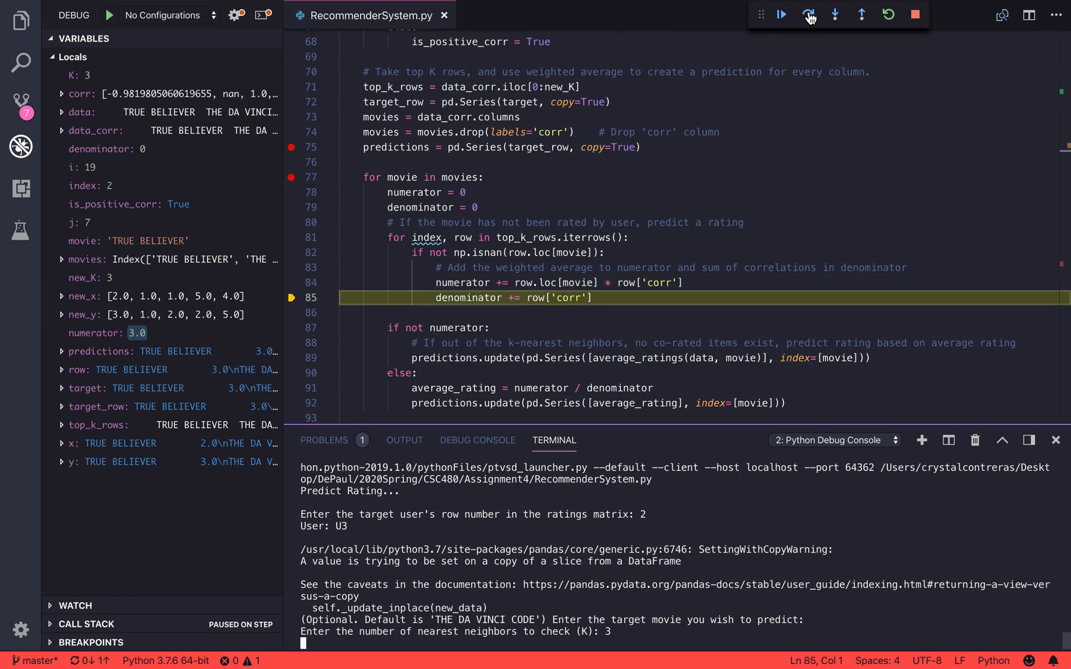
left_click(808, 14)
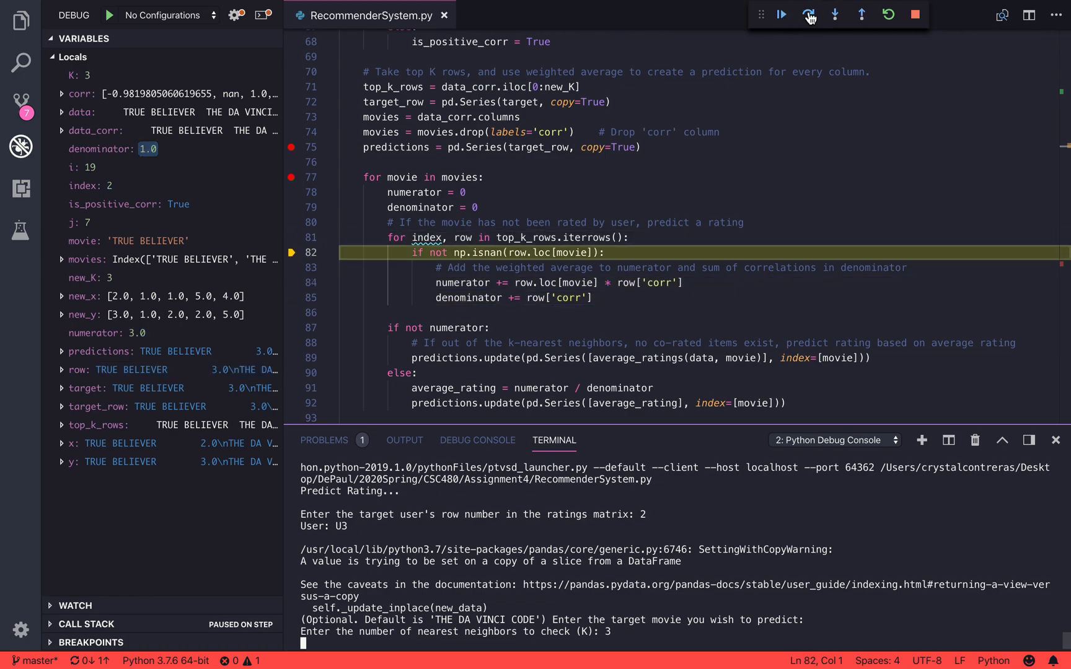
left_click(807, 15)
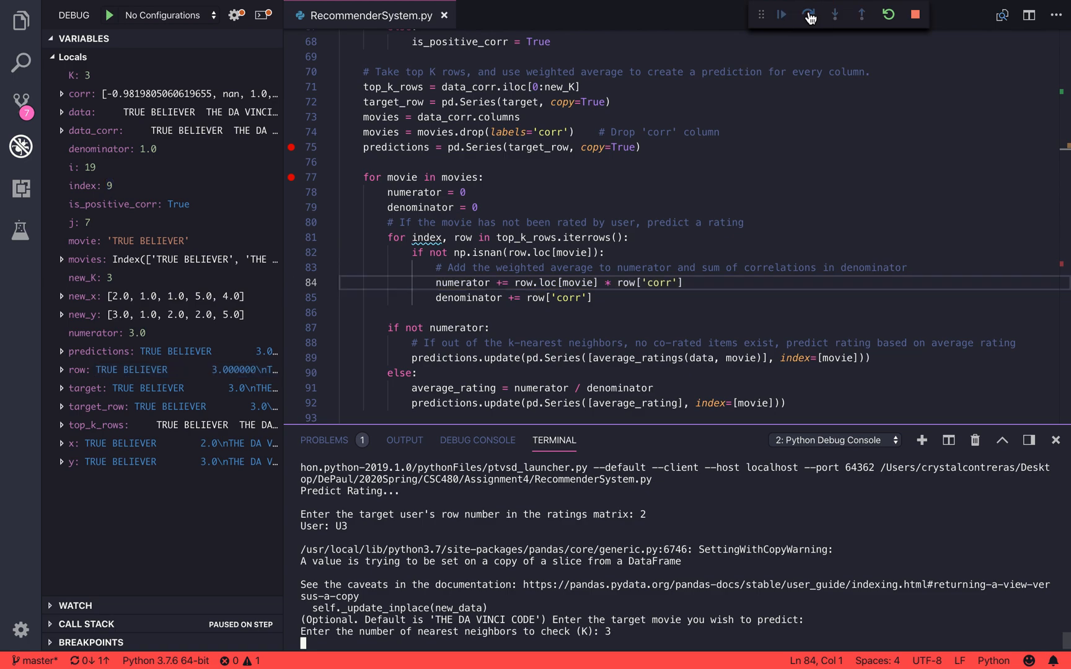
left_click(808, 14)
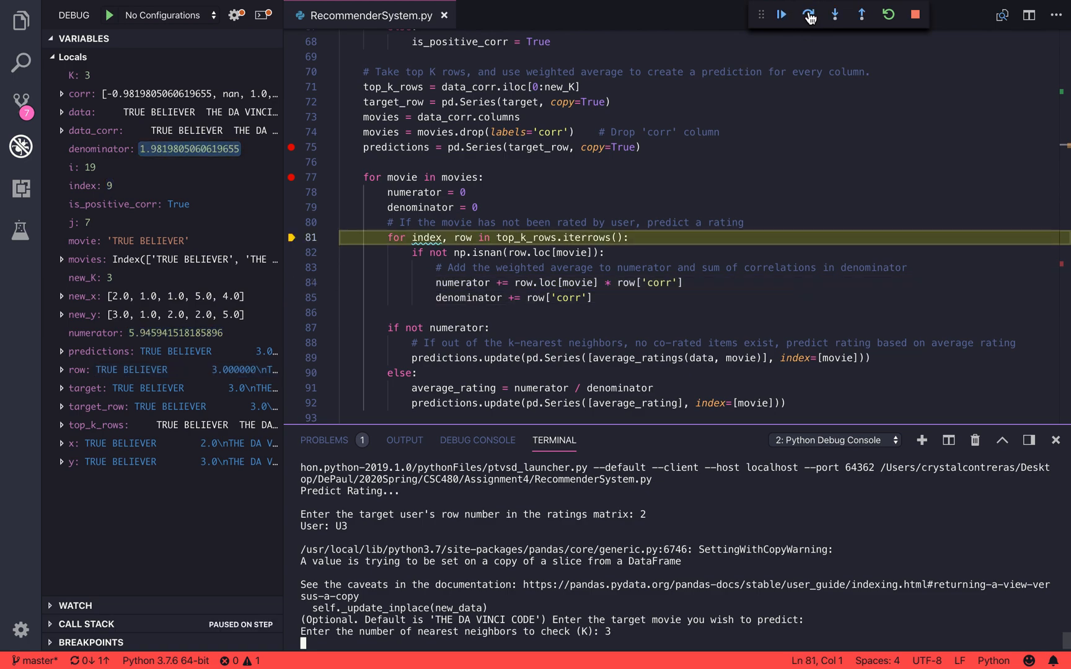
left_click(807, 14)
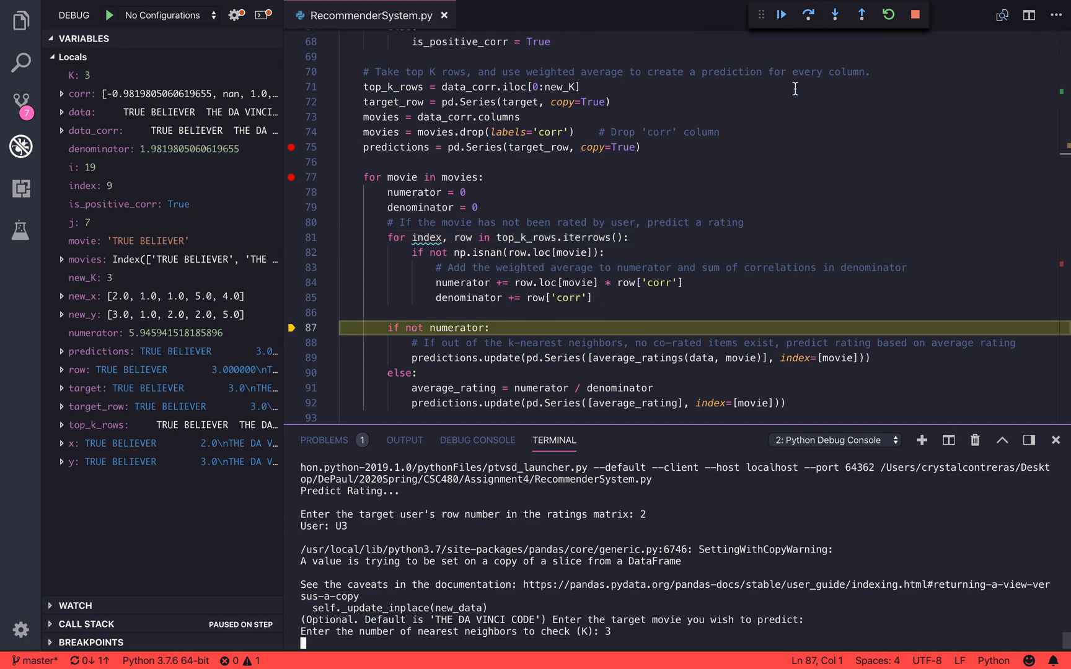
Compute the first movie's weighted average 3.0 and run to 'return predictions' at line 94.
scroll("down", 3)
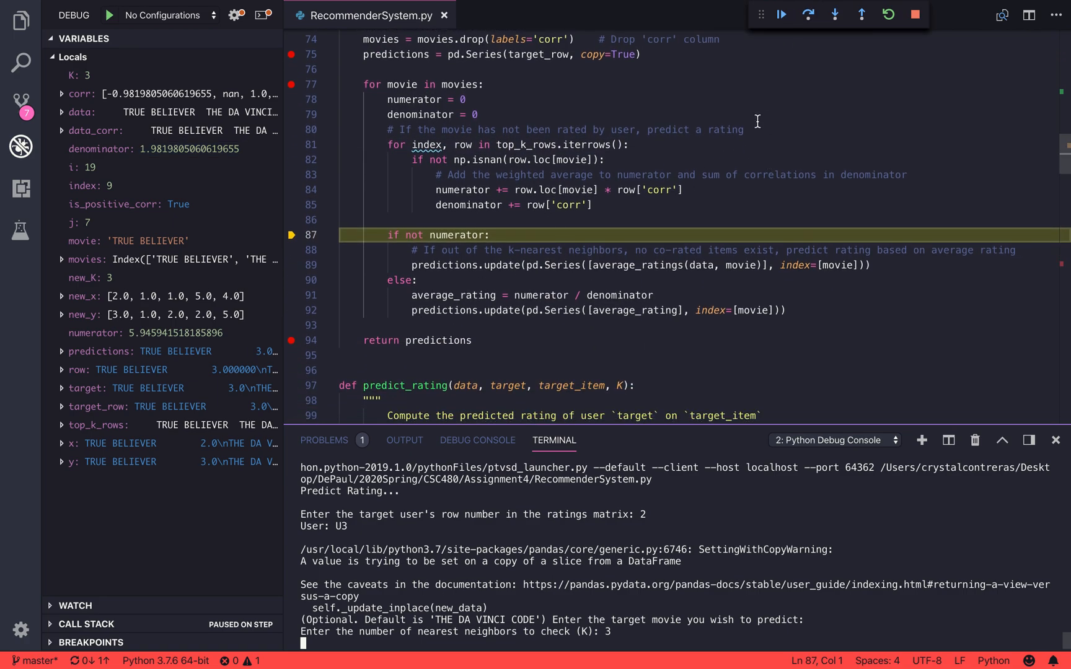
left_click(806, 13)
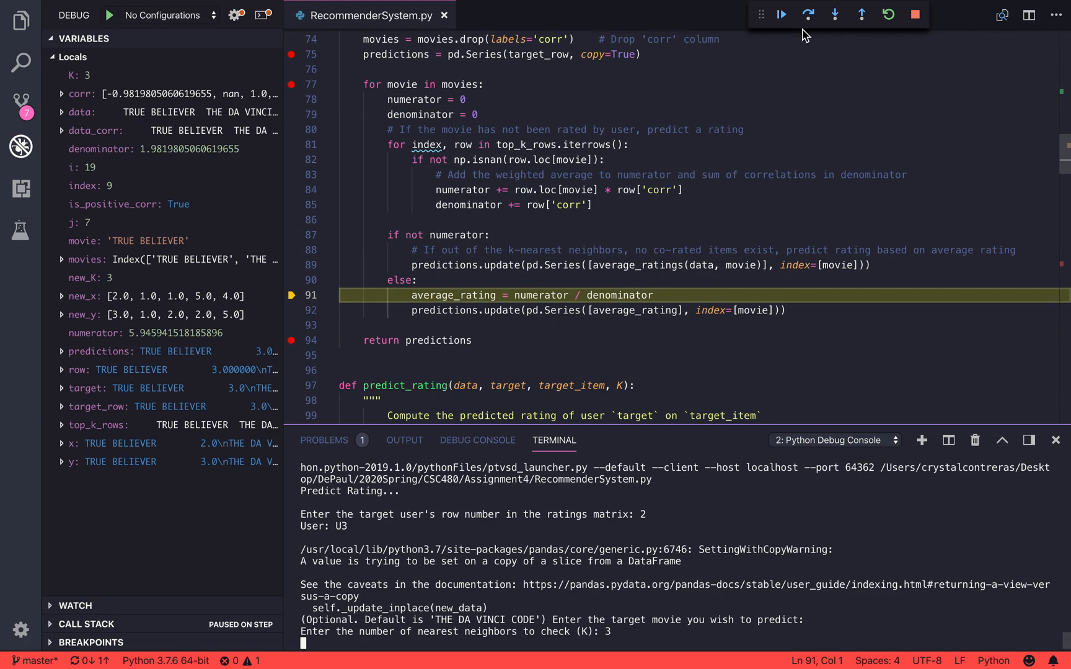
left_click(808, 13)
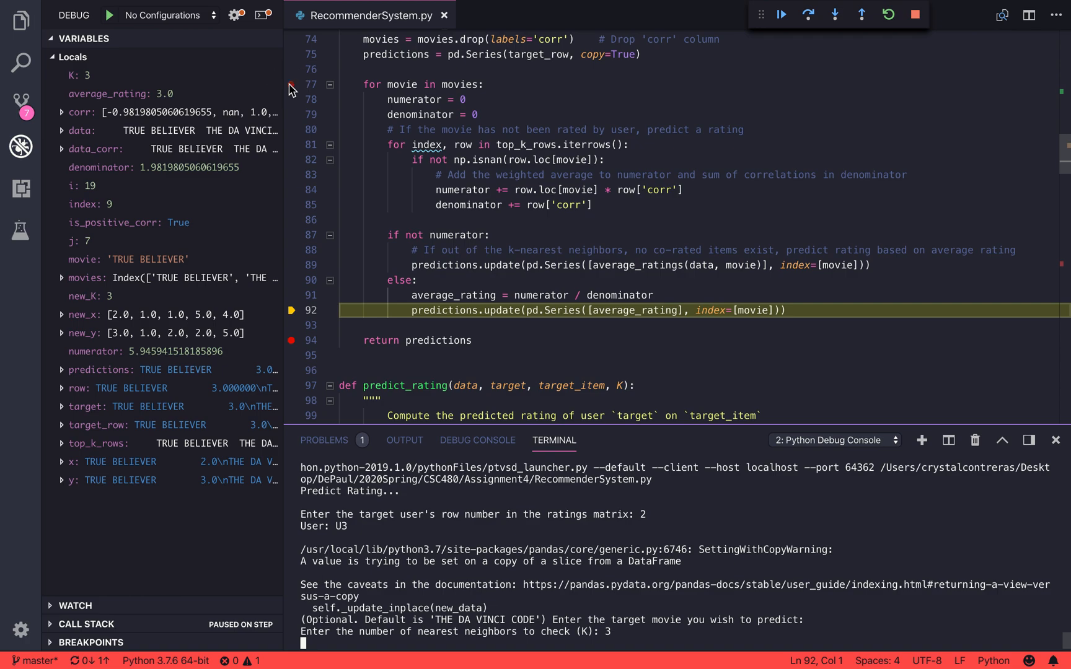
left_click(780, 14)
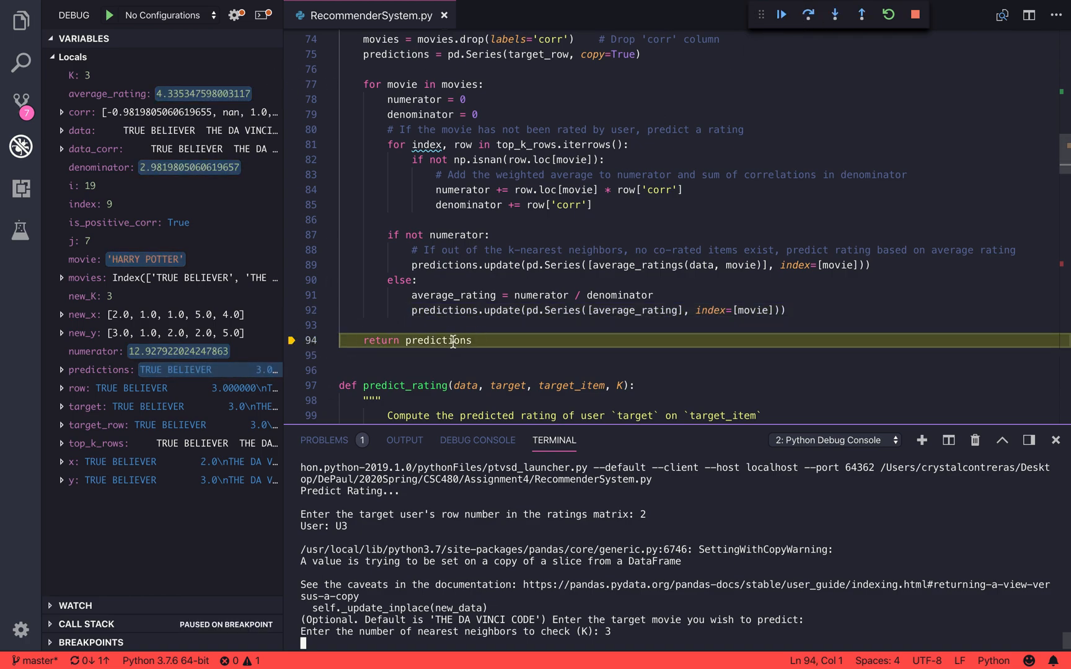
mouse_move(780, 15)
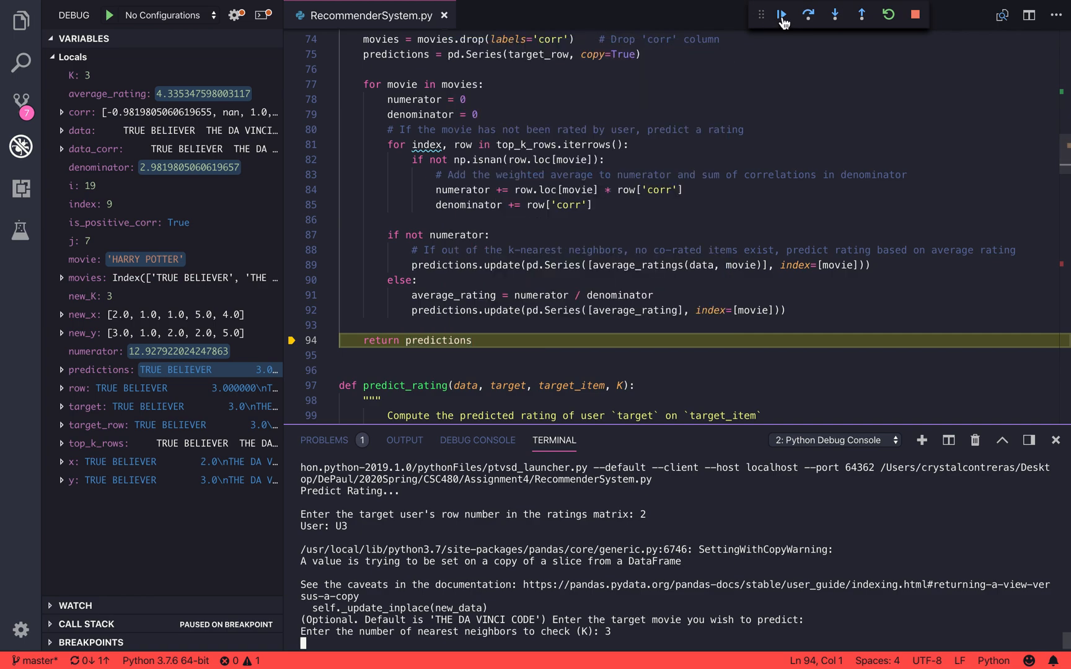
Print THE DA VINCI CODE's predicted rating 3.99 and enter N = 2.
left_click(782, 14)
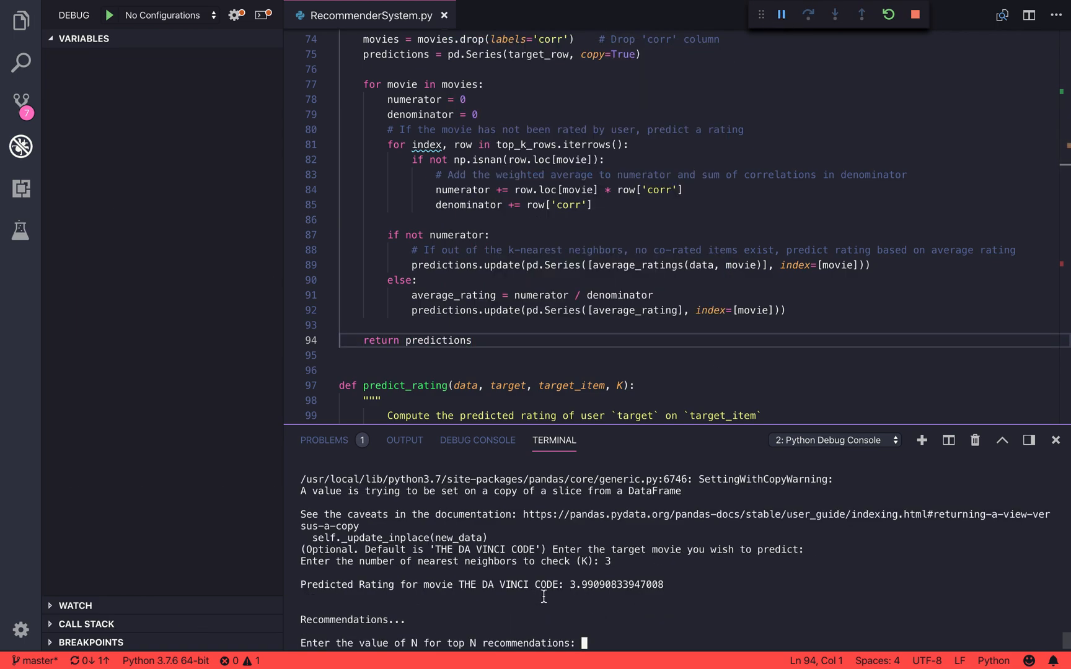
mouse_move(655, 585)
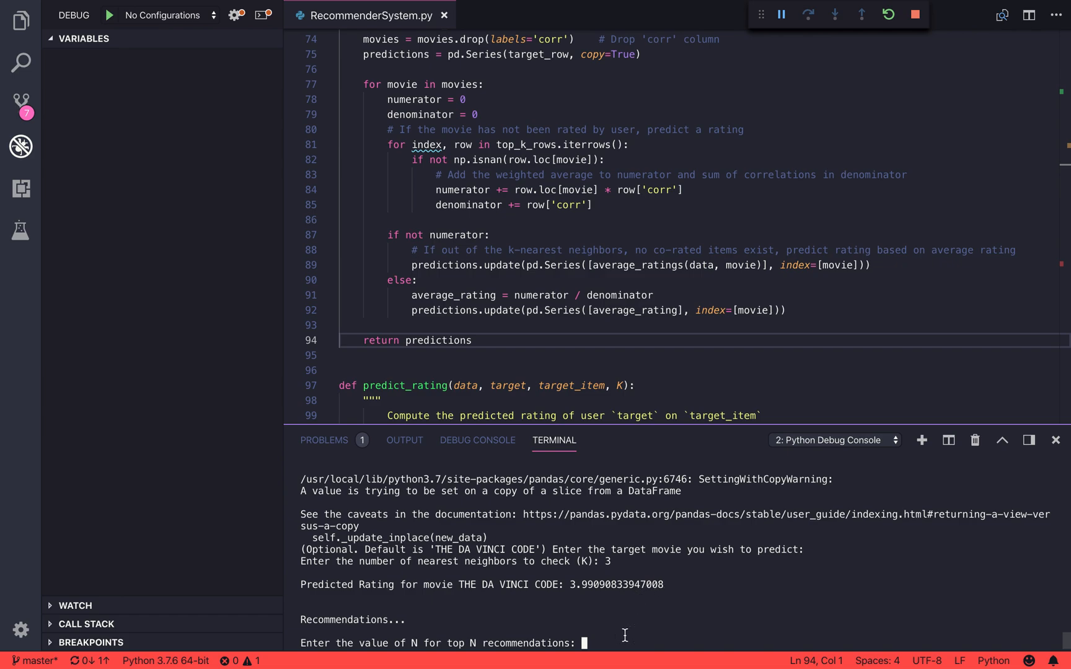
type("2")
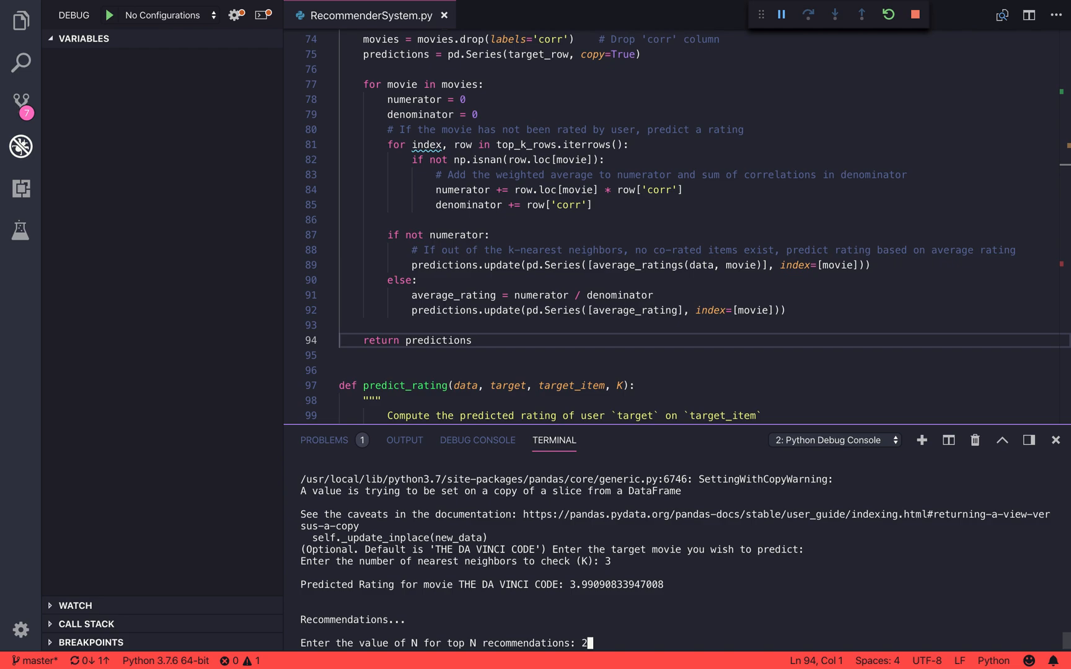
left_click(781, 14)
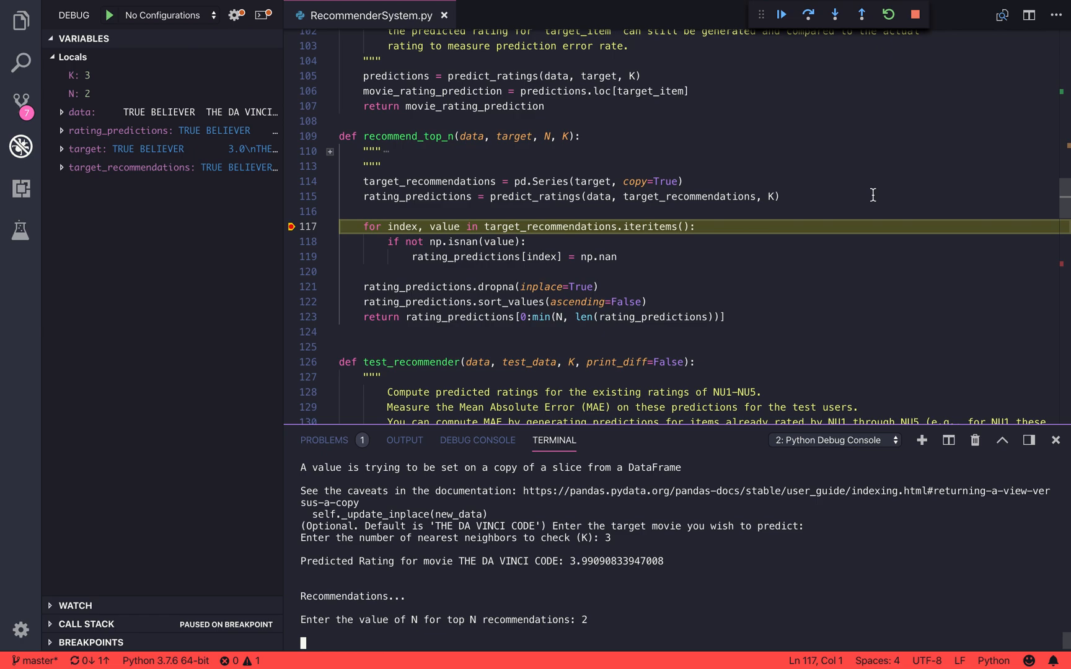
mouse_move(667, 166)
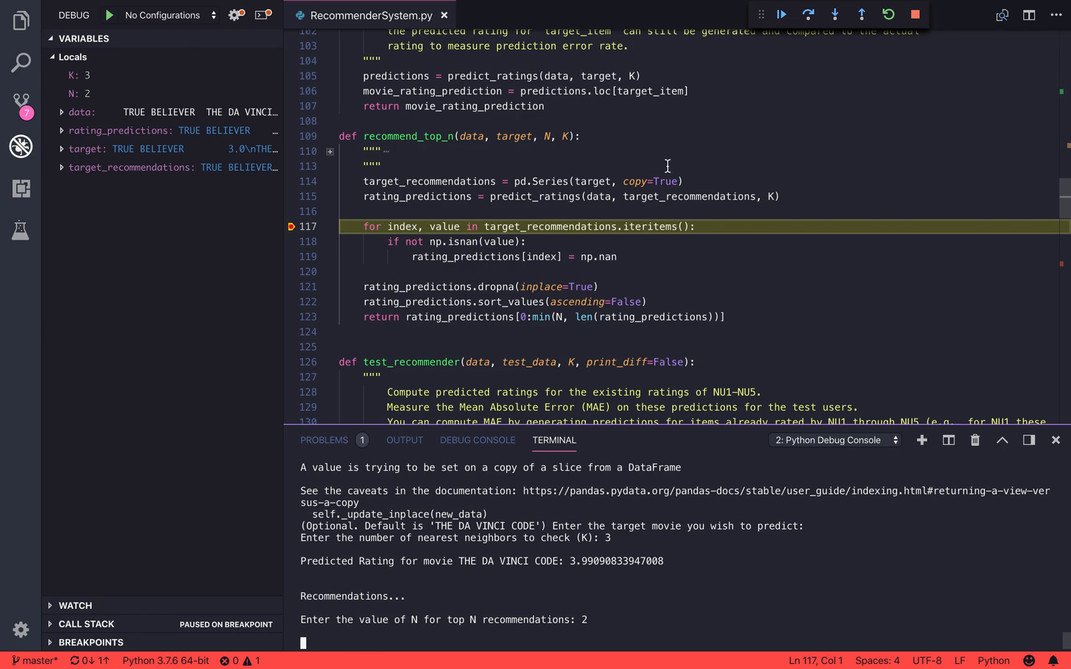
mouse_move(417, 196)
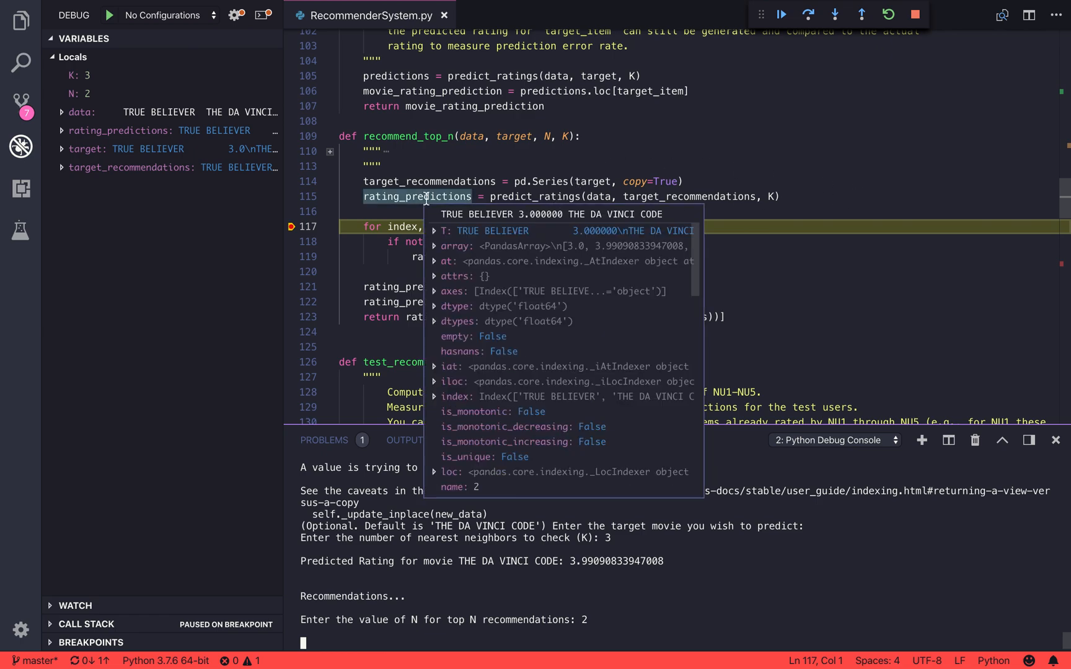
mouse_move(812, 224)
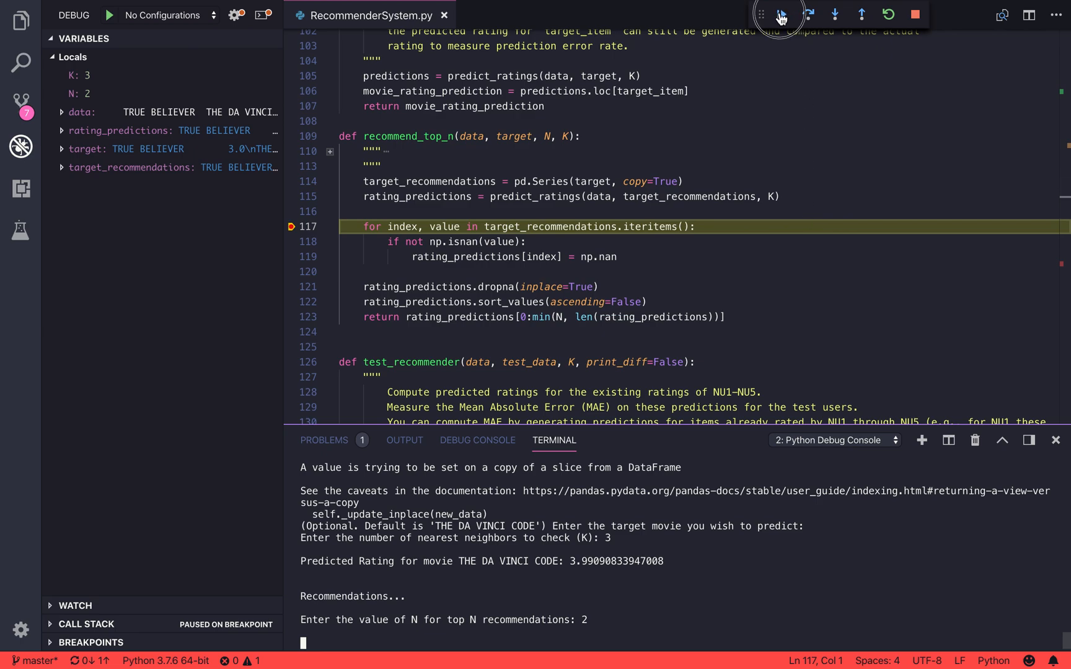
Loop through recommend_top_n until THE DA VINCI CODE 3.99 and THE KITE RUNNER 4.0 print.
left_click(781, 13)
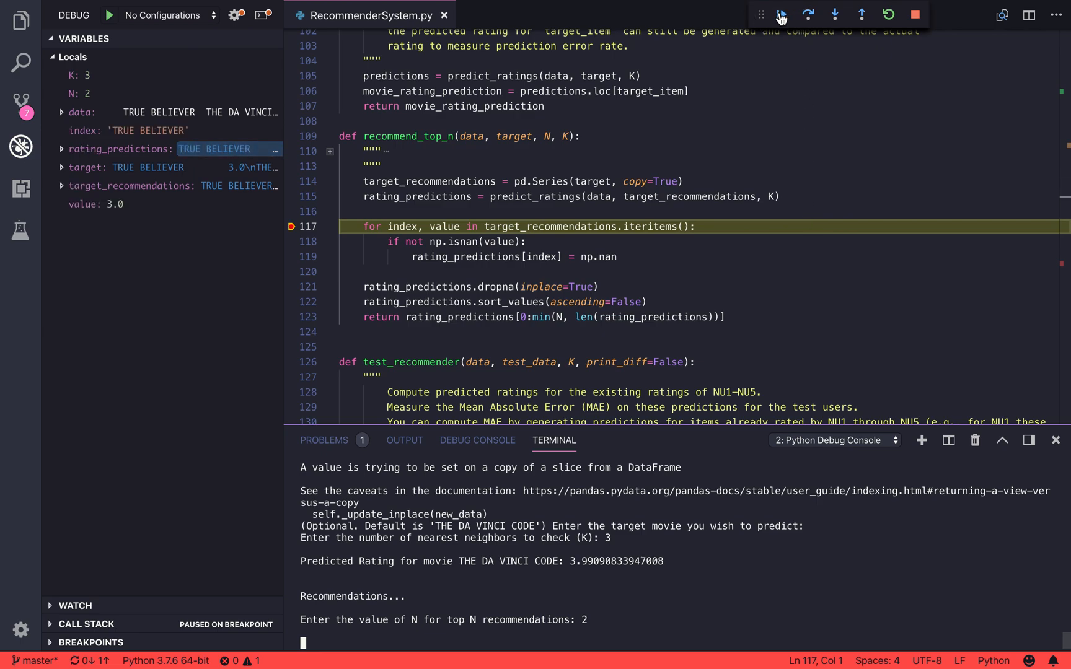
left_click(780, 14)
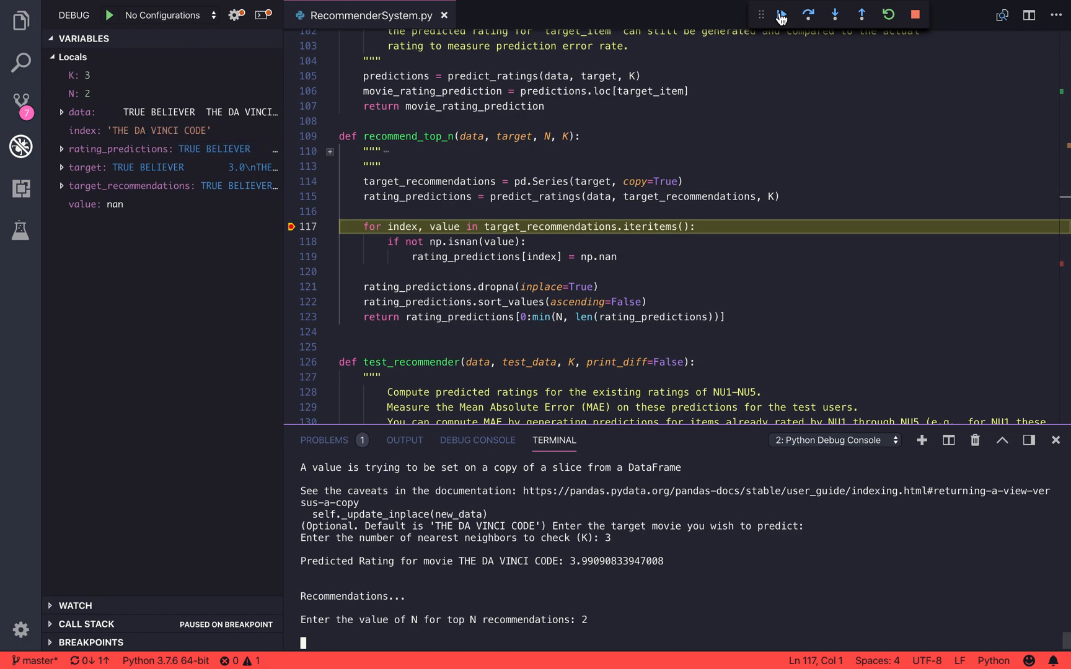
left_click(783, 14)
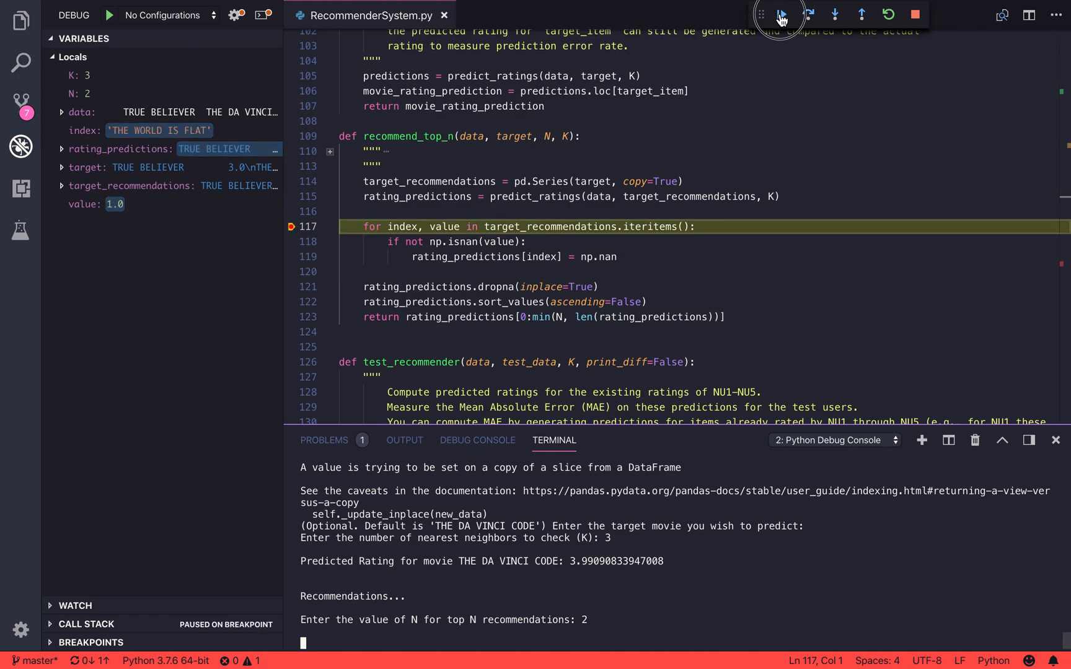
left_click(808, 13)
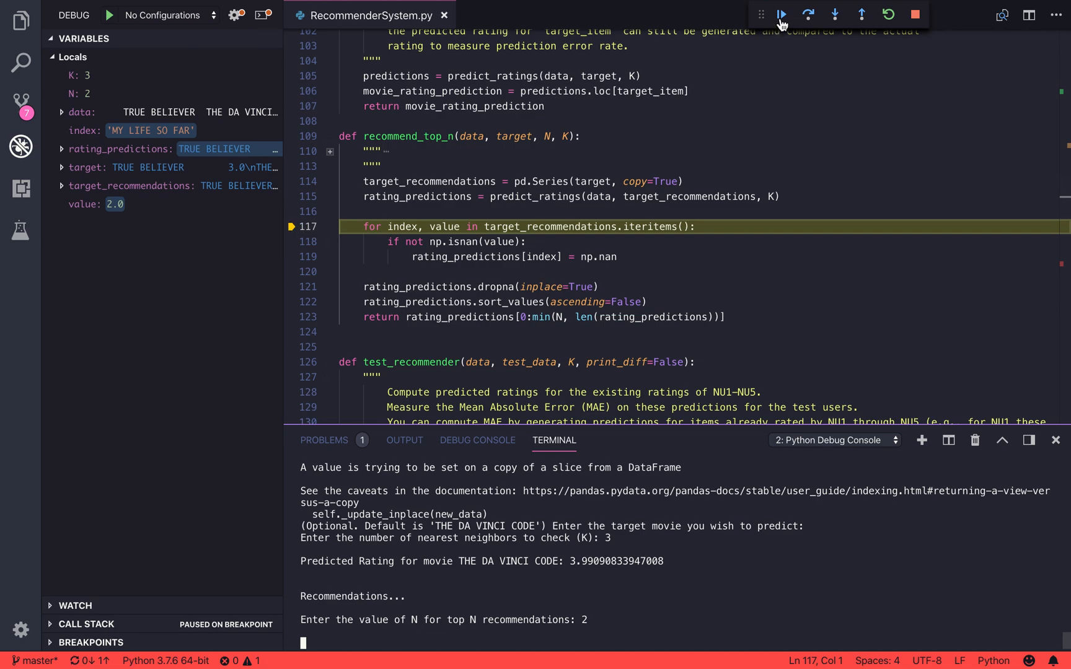
left_click(782, 13)
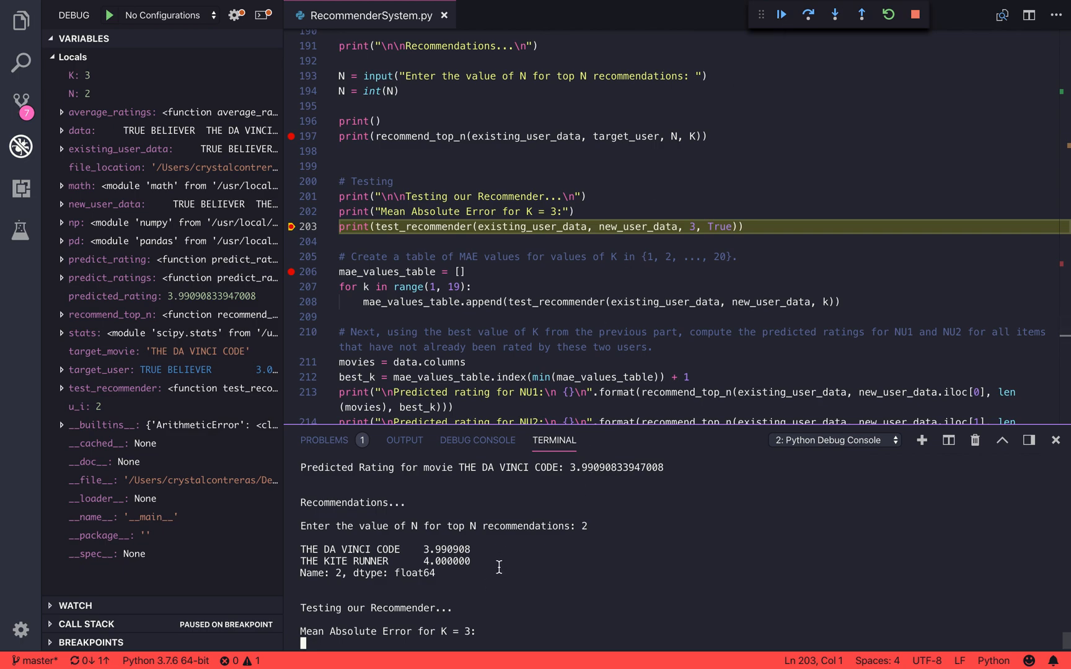
mouse_move(624, 590)
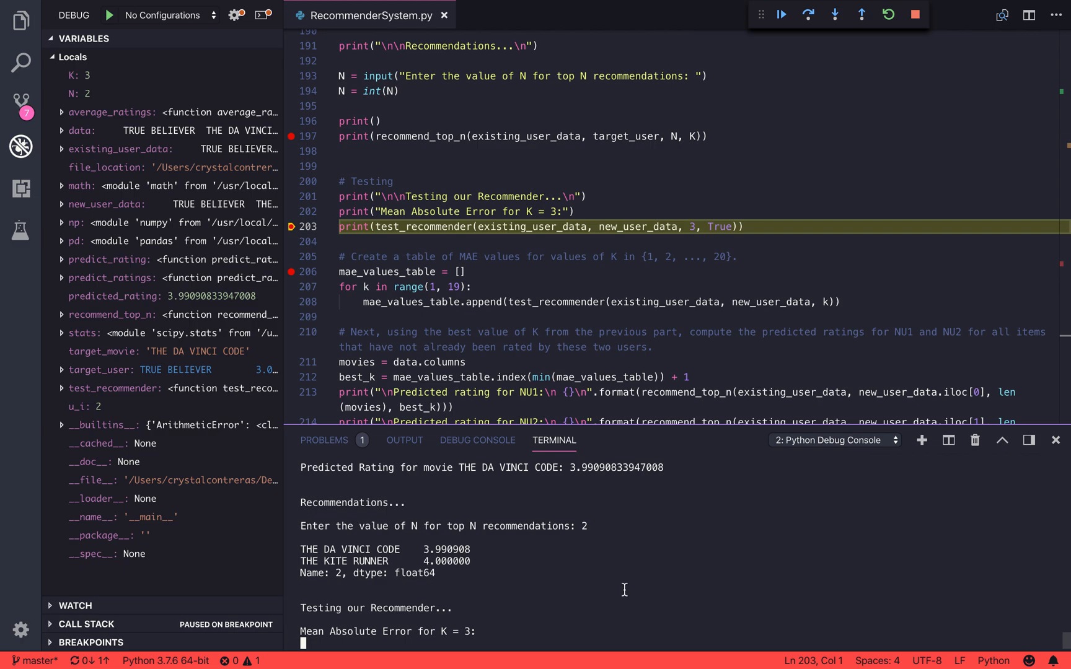
mouse_move(701, 341)
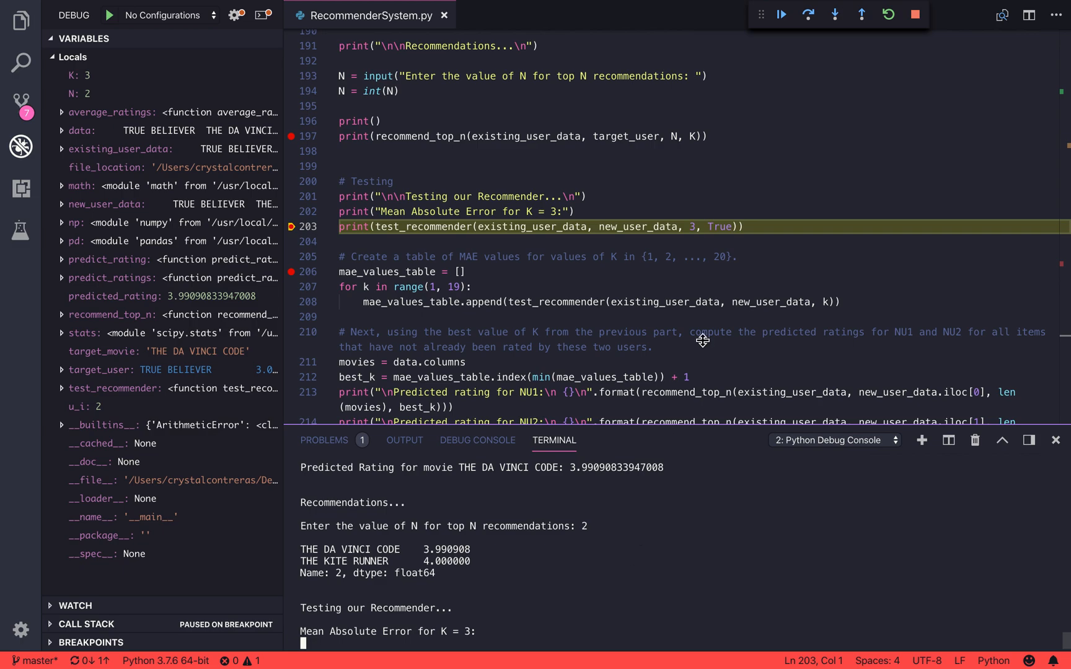
Run into test_recommender up to the loop over test_users.
left_click(781, 15)
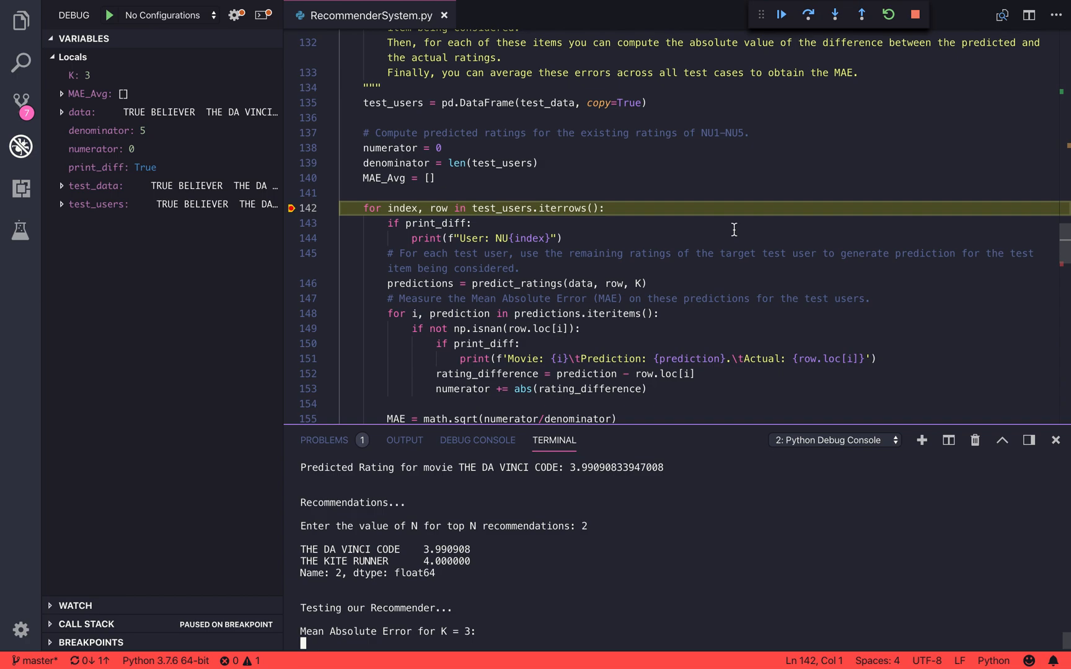
mouse_move(781, 13)
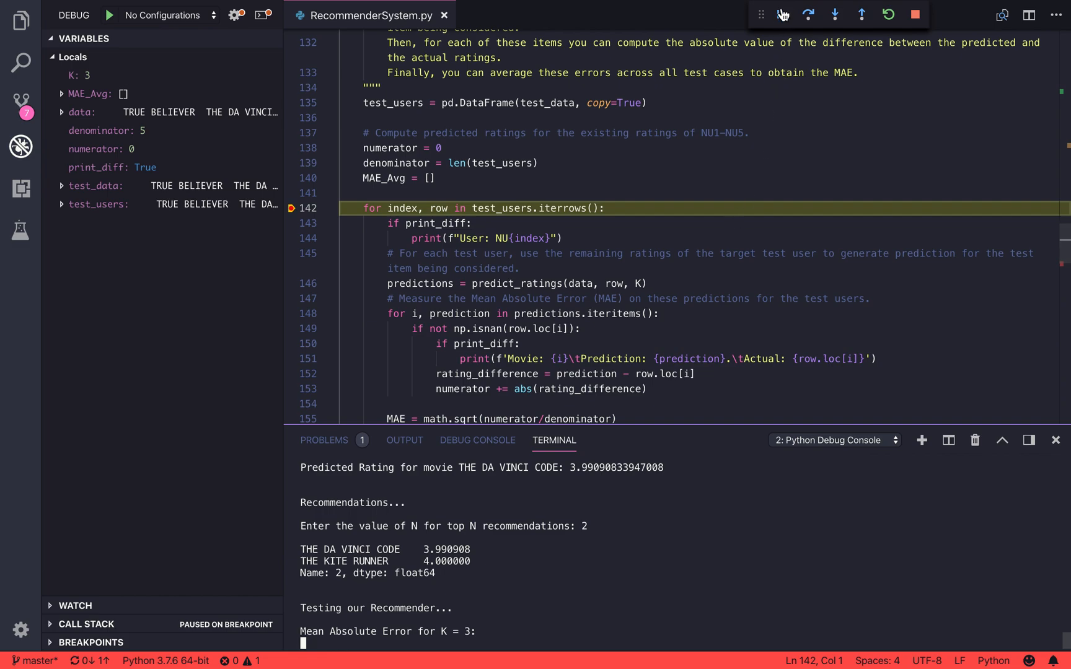
Iterate test users NU21–NU25, printing predicted versus actual ratings, up to the line 159 return.
left_click(780, 15)
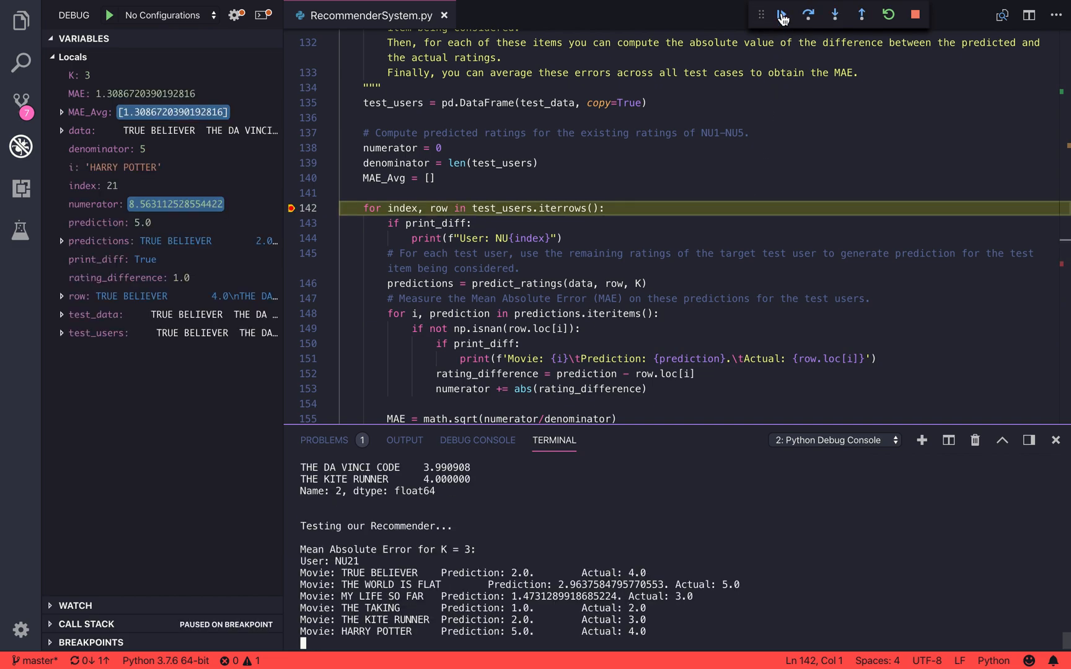
left_click(779, 13)
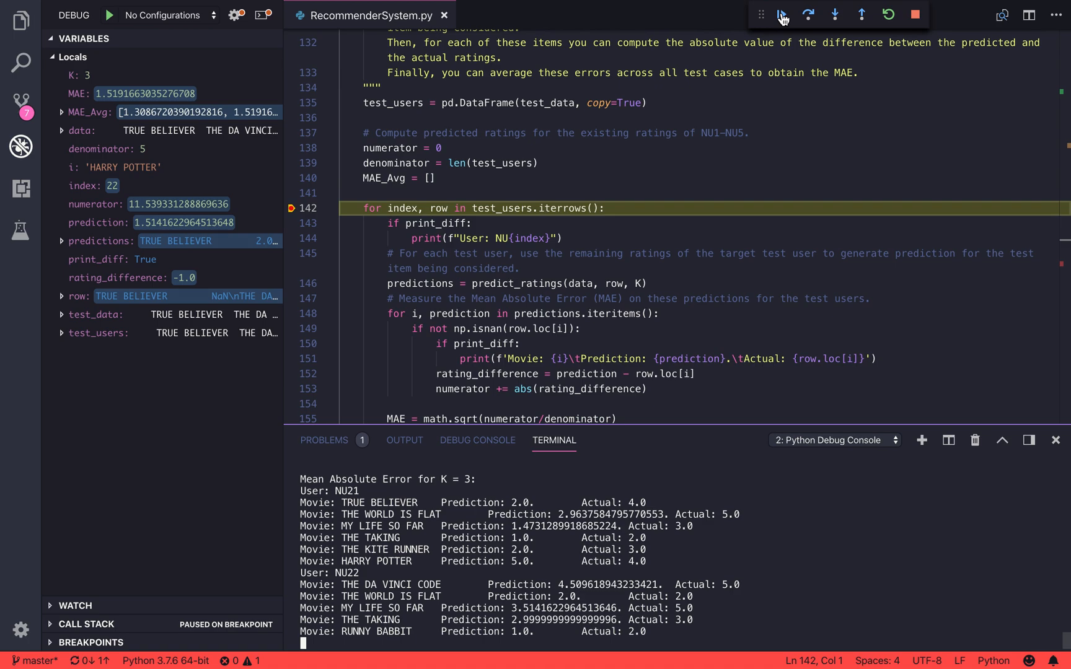
left_click(780, 15)
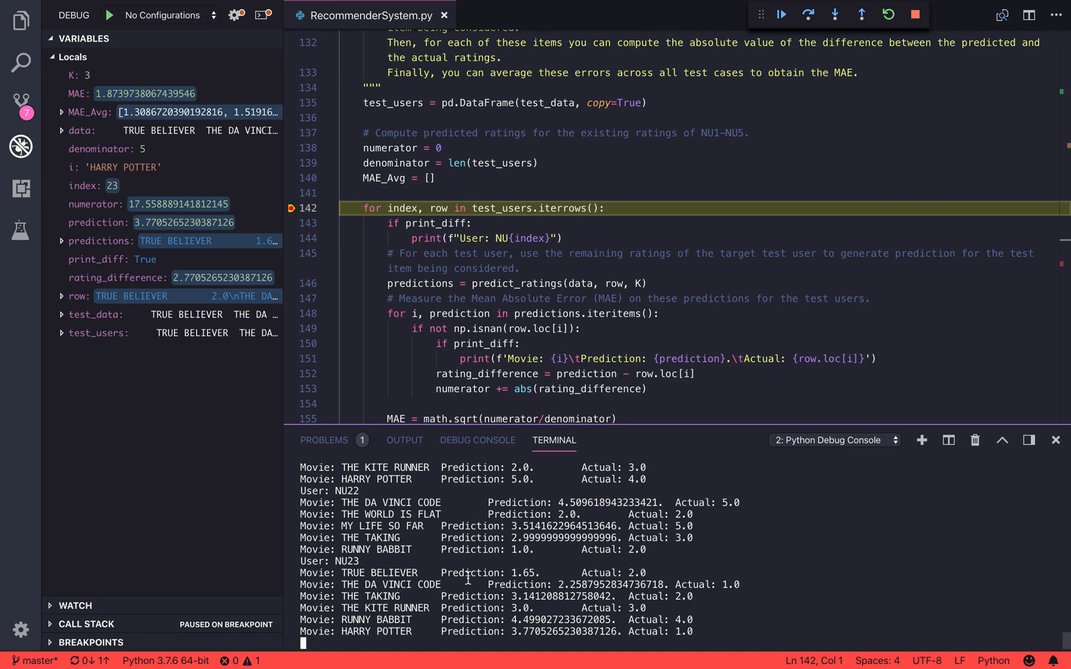
mouse_move(488, 573)
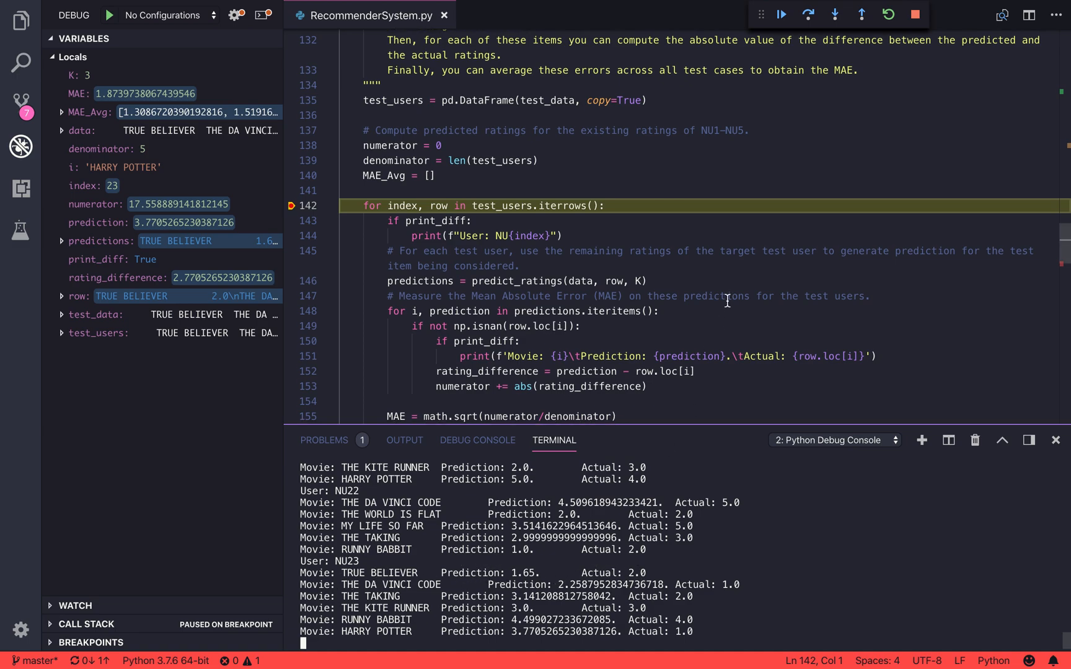
scroll("down", 3)
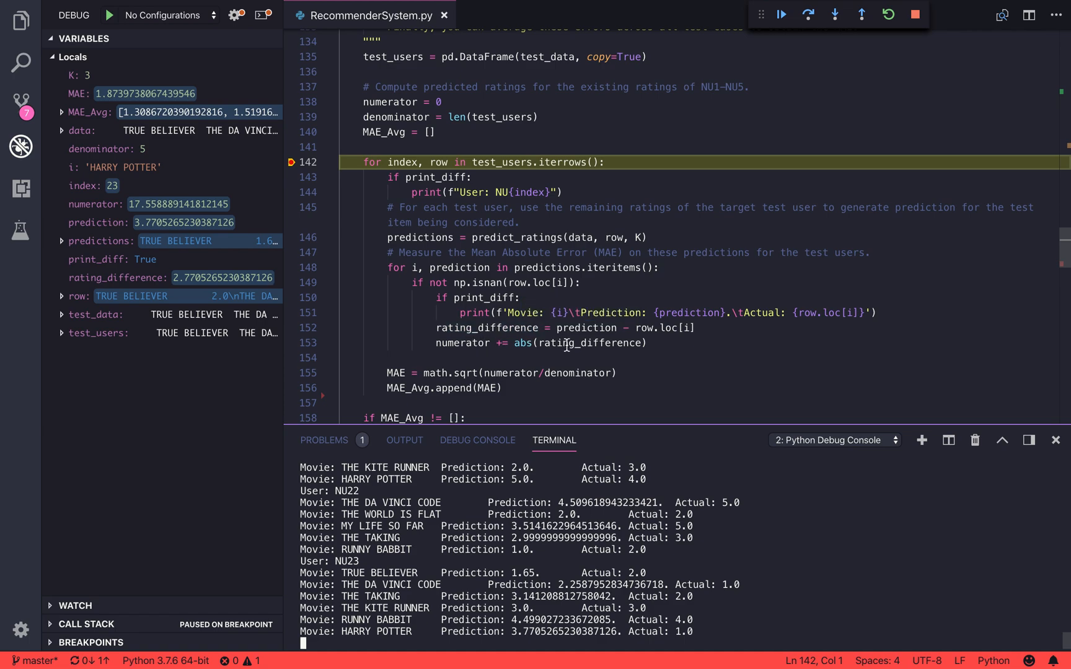
mouse_move(729, 69)
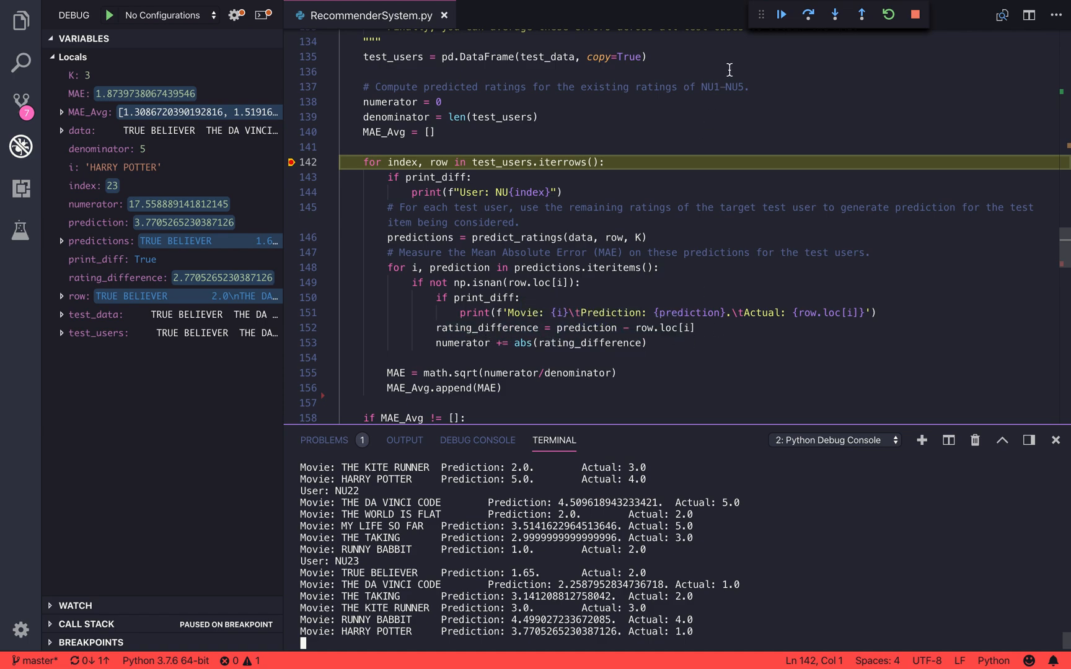
left_click(779, 13)
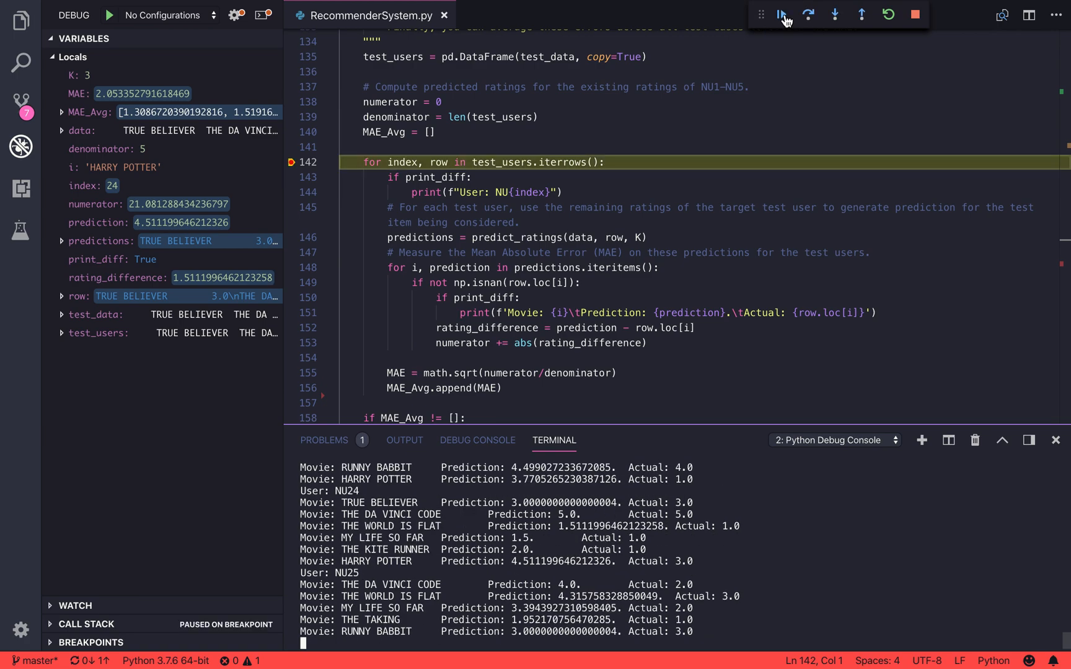
left_click(782, 14)
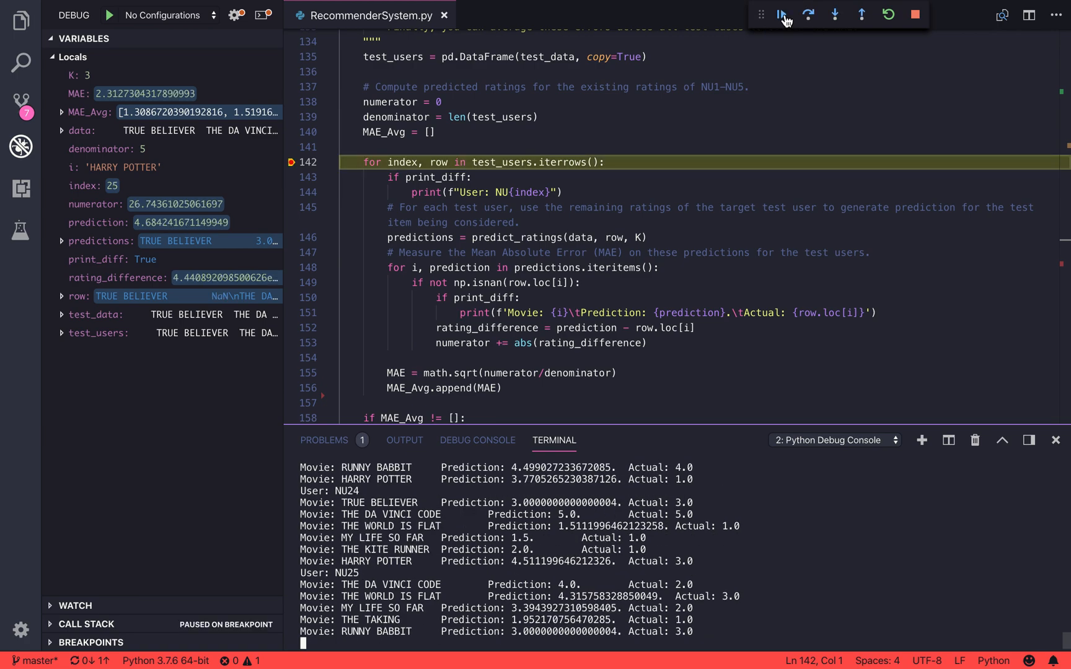
left_click(781, 14)
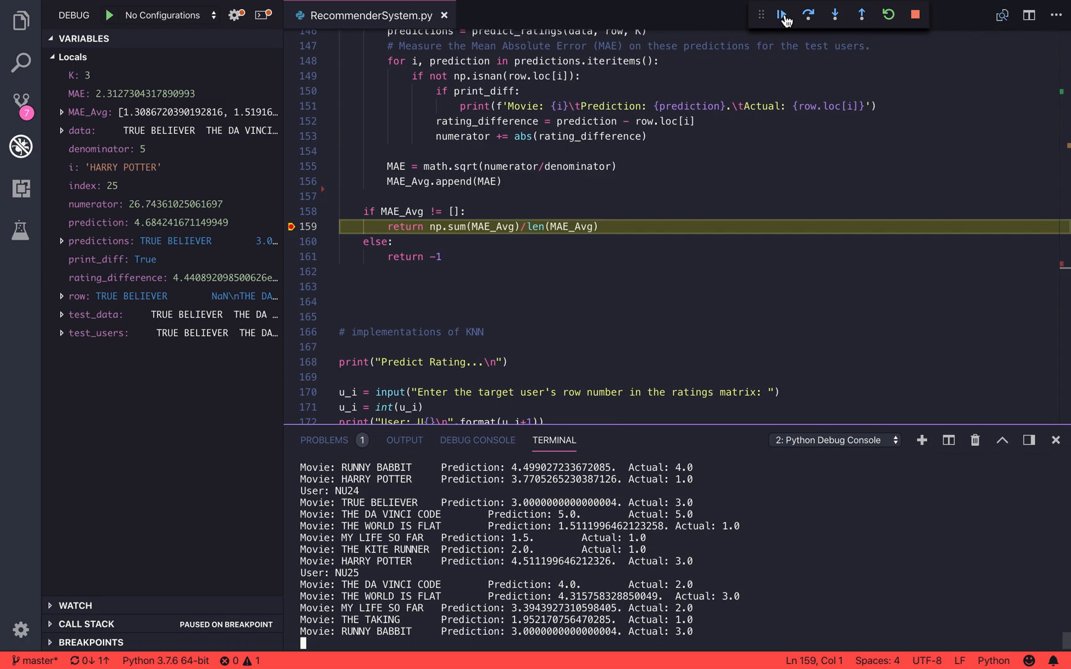
Print the K = 3 mean absolute error (about 1.814) and start the K = 1 rerun.
left_click(782, 15)
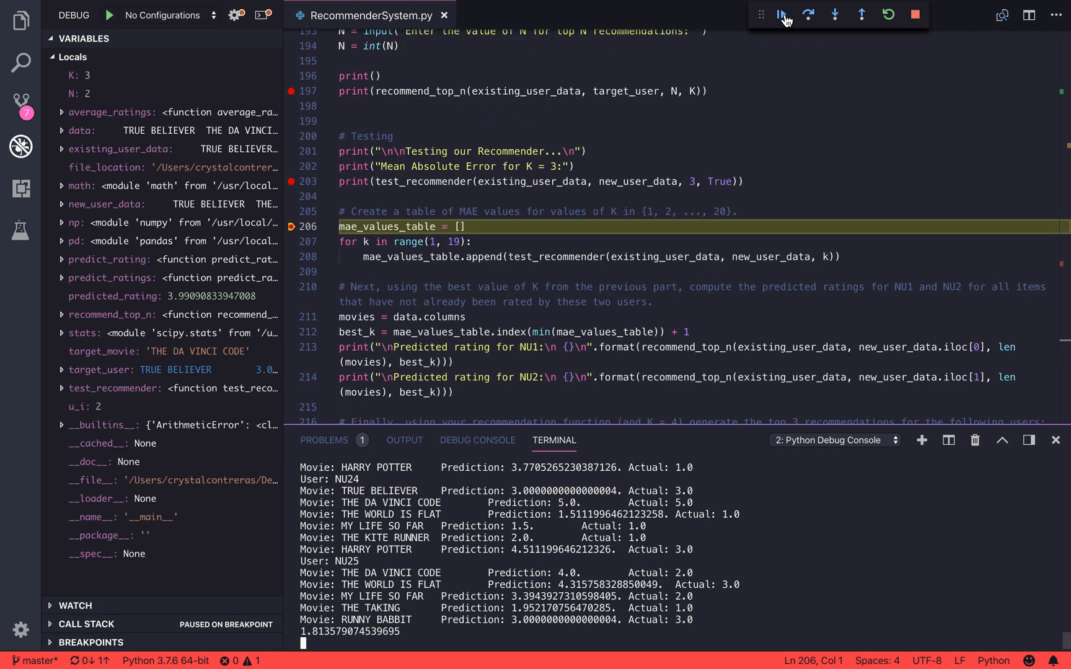
mouse_move(781, 13)
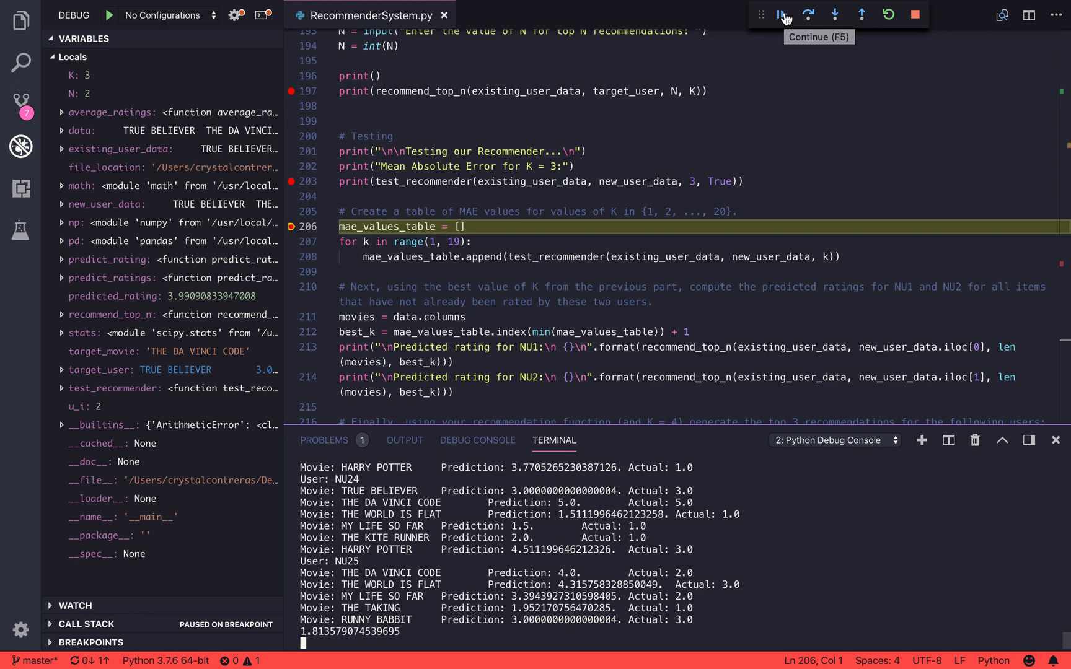
mouse_move(481, 608)
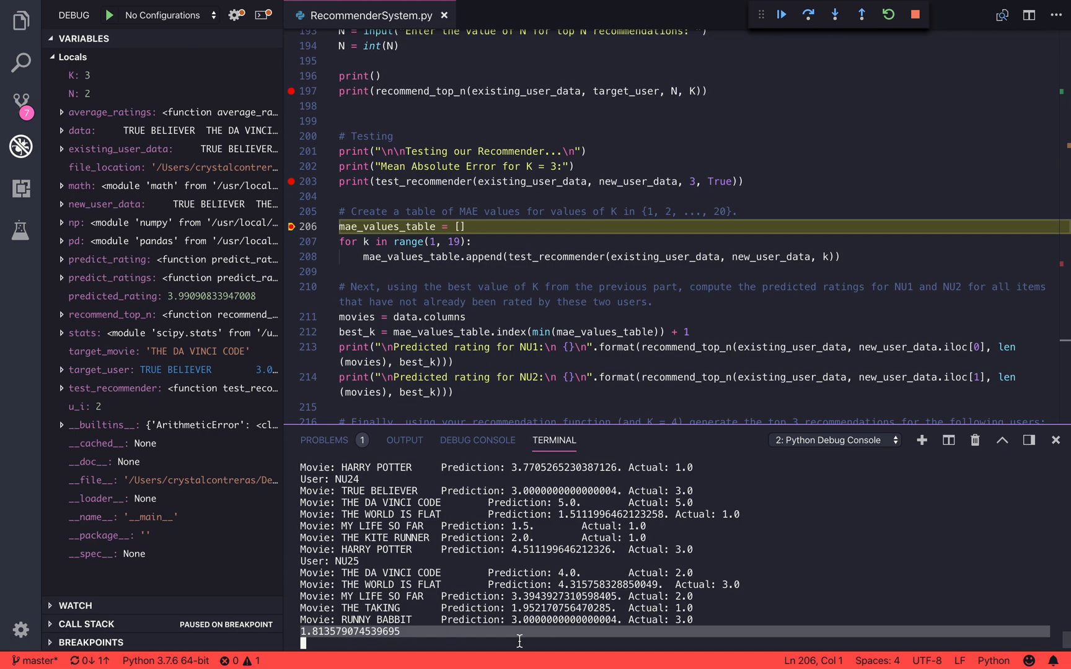
mouse_move(782, 33)
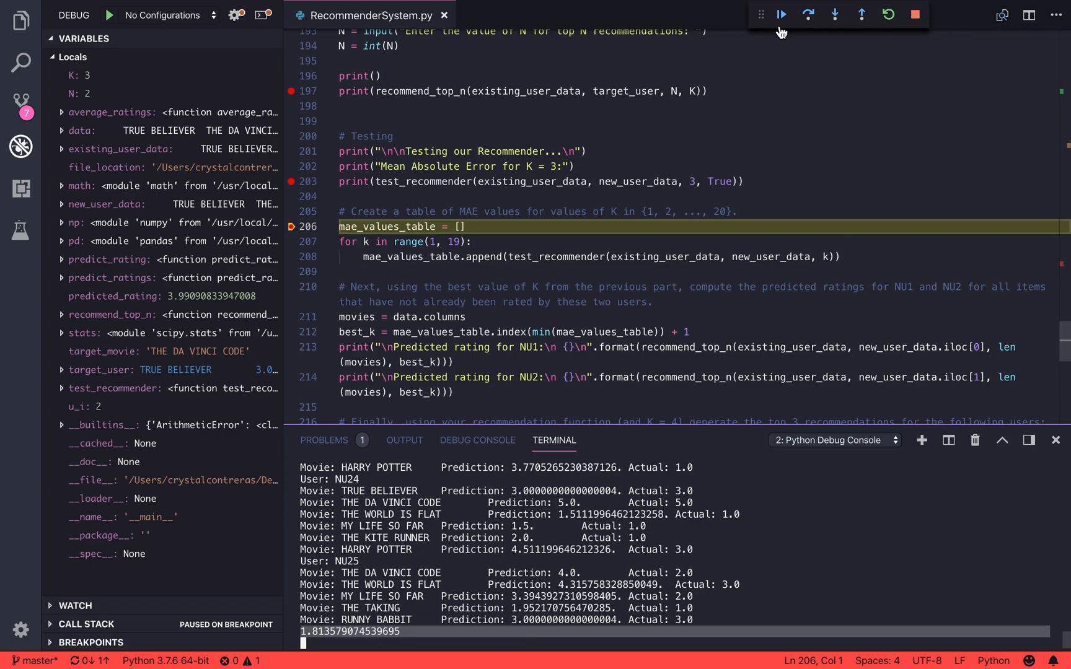
left_click(784, 14)
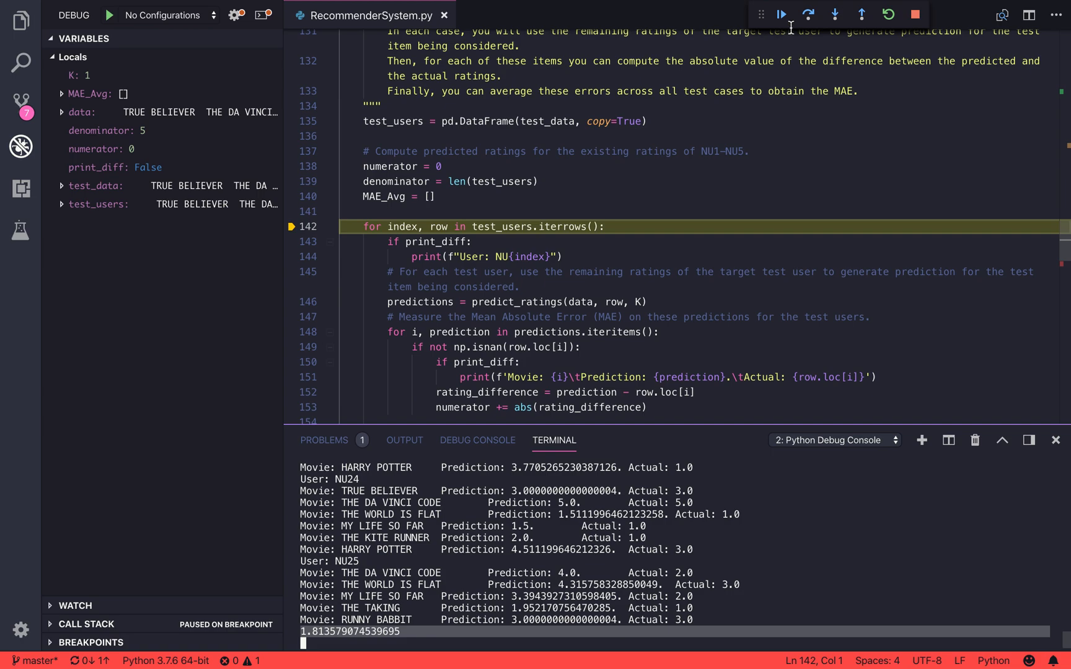
Continue past the K = 1 test_recommender breakpoints so the K loop runs without pausing.
left_click(783, 13)
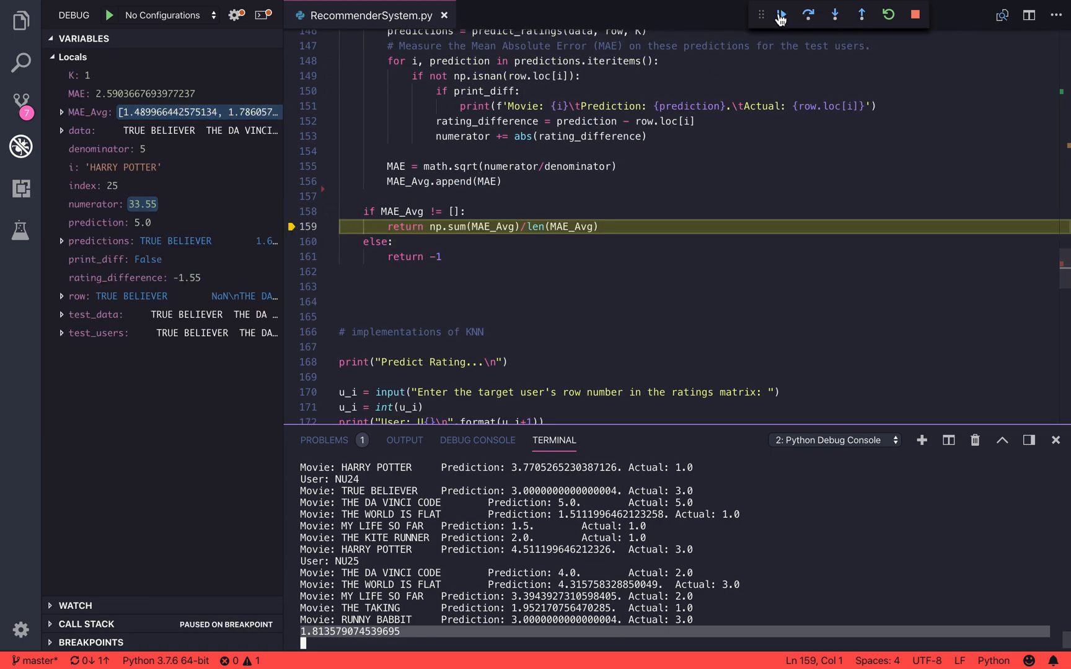
left_click(780, 15)
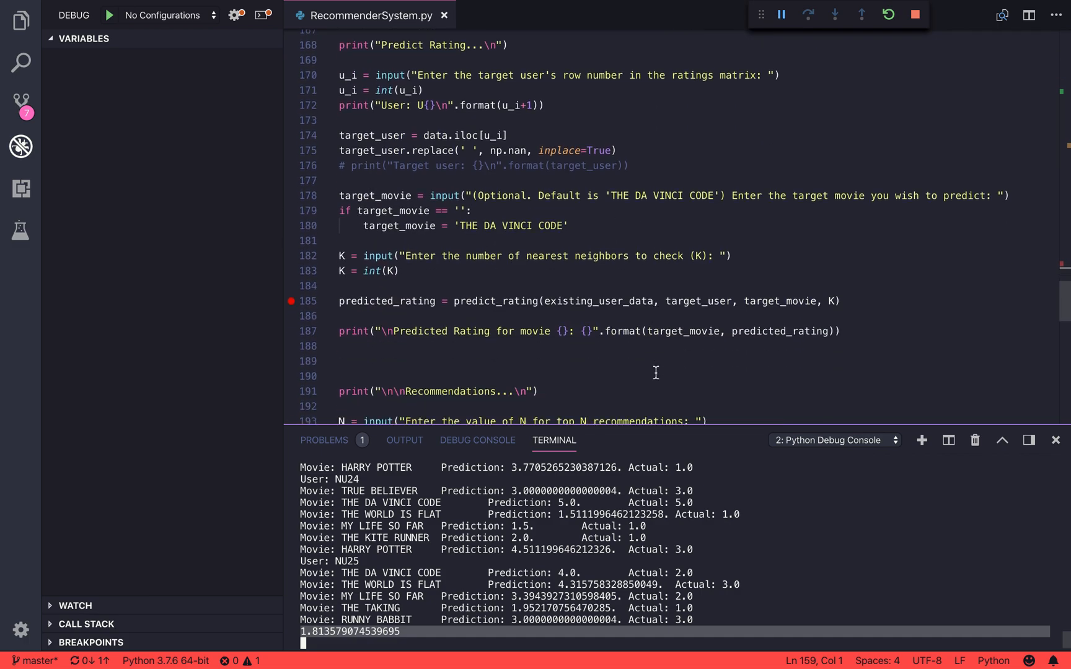
Scroll the output to review NU1/NU2 predicted ratings and top-3 recommendations for U2 and U5.
scroll("down", 3)
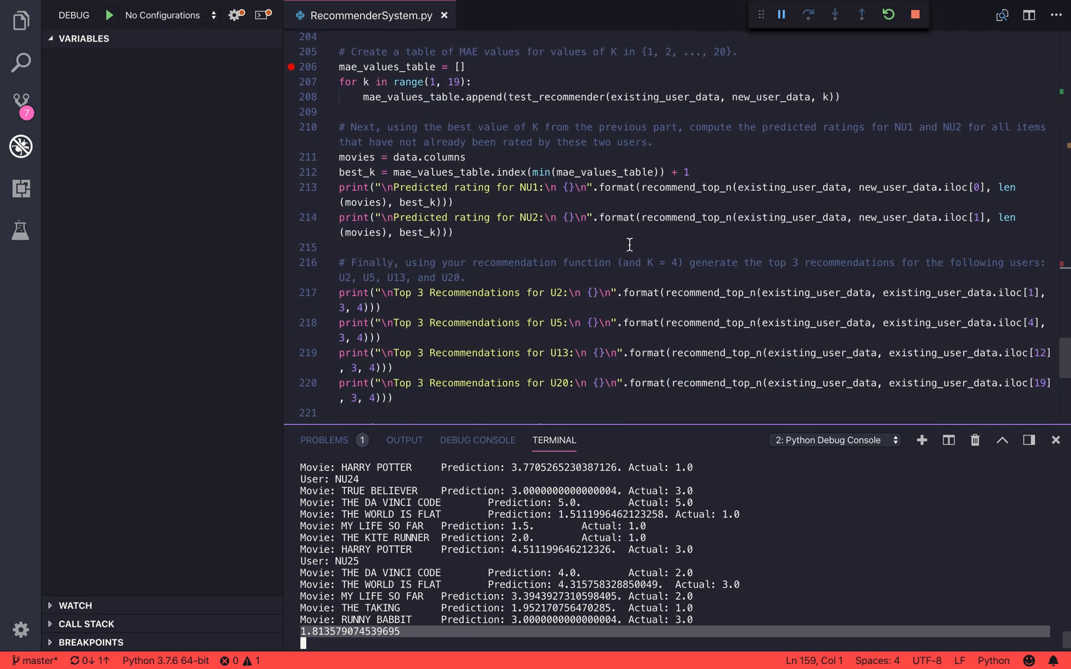
scroll("down", 3)
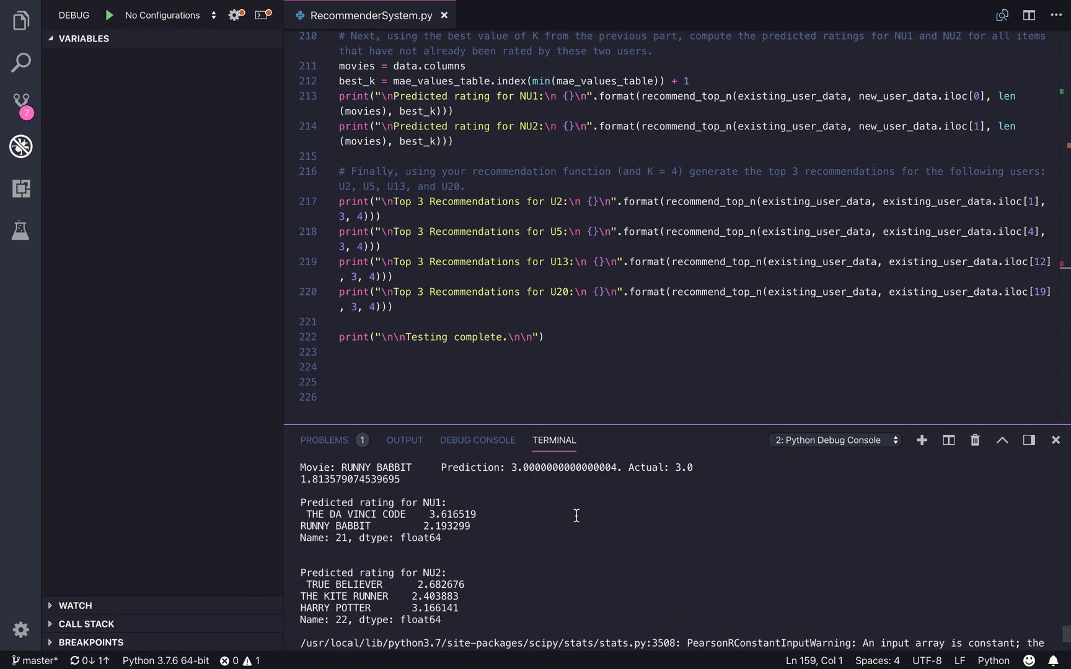
mouse_move(510, 561)
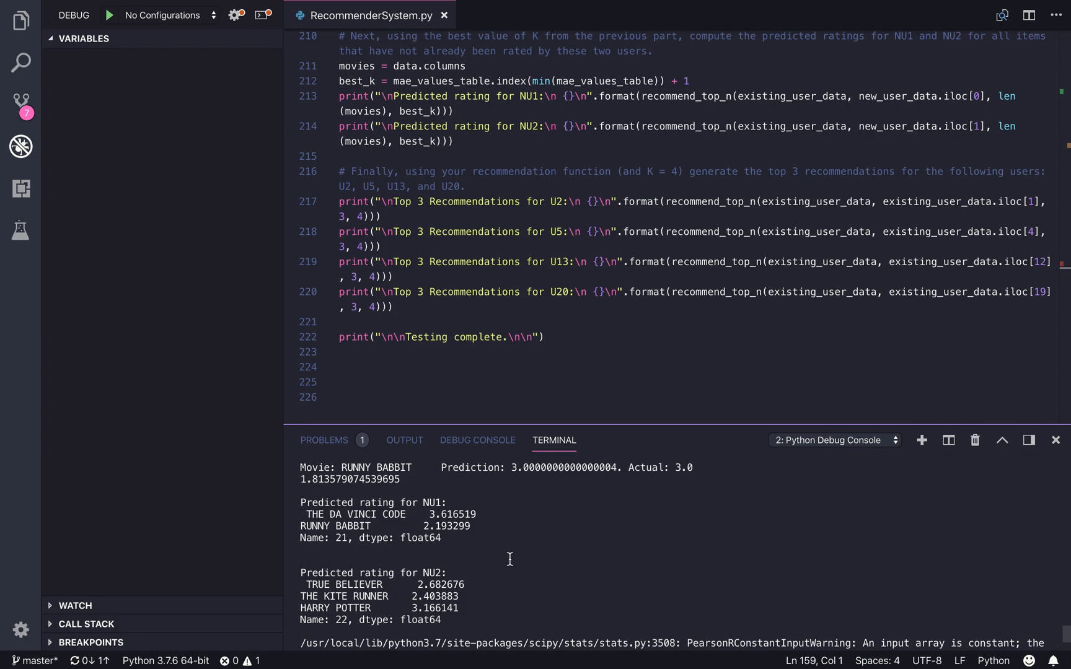
scroll("down", 3)
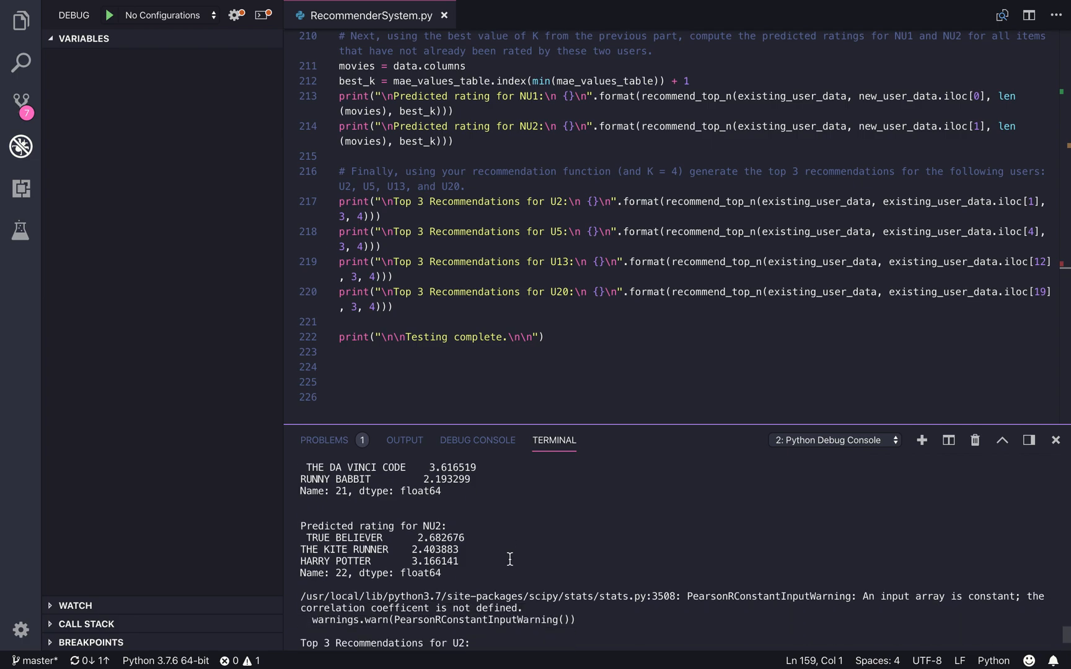
scroll("down", 3)
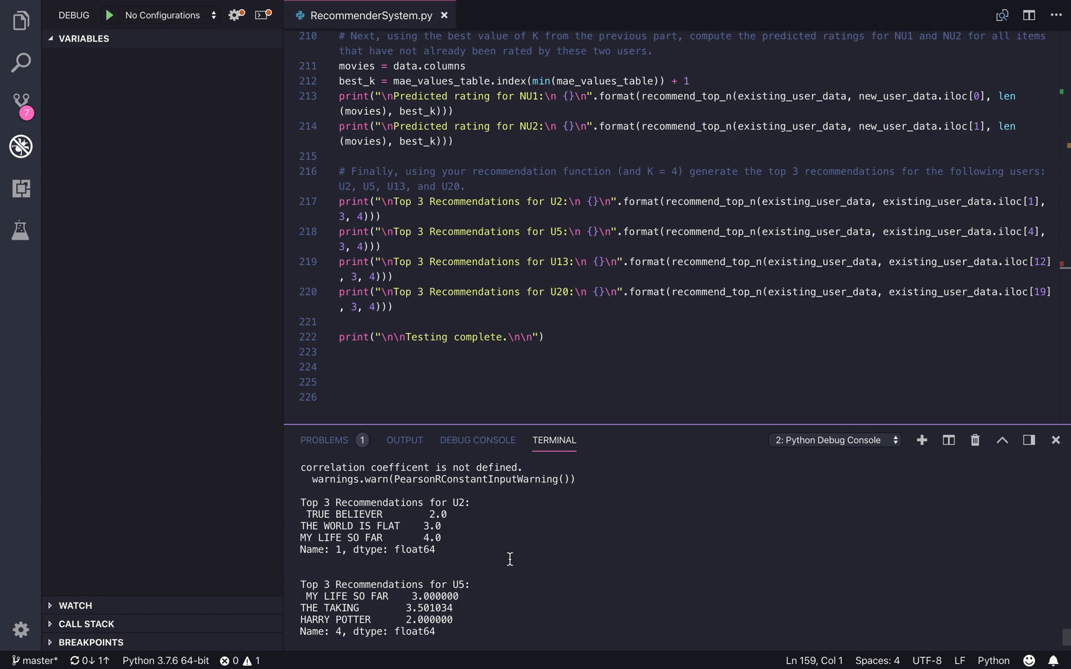